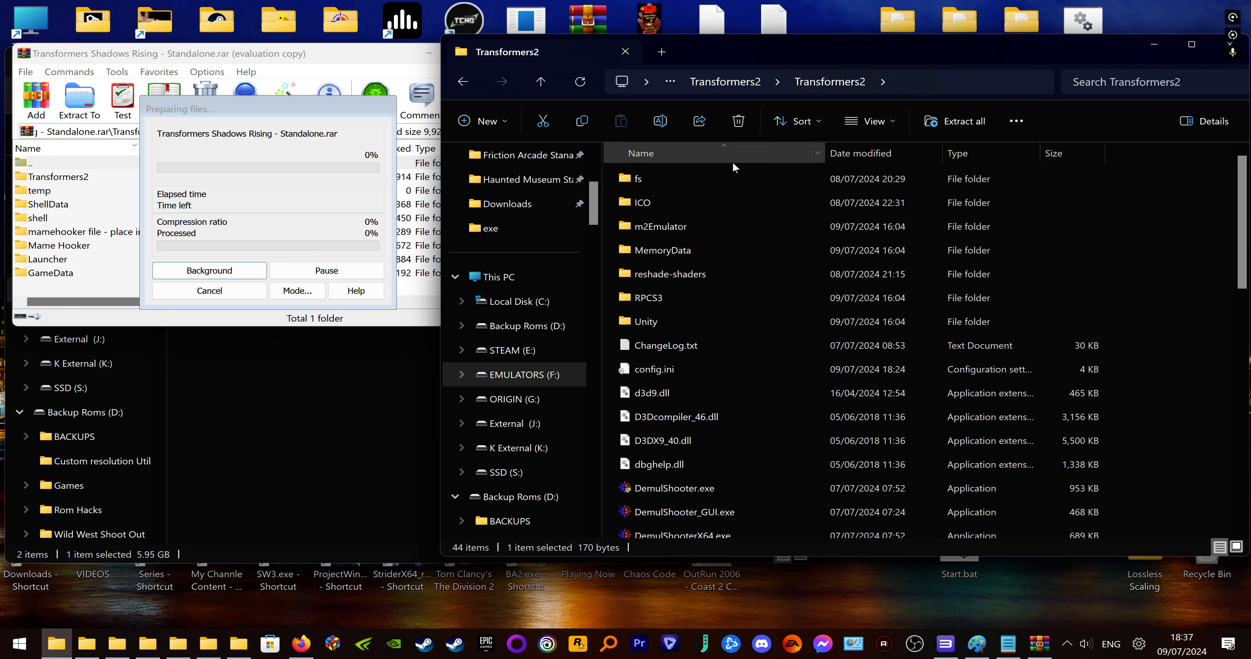
Scroll the Transformers2 folder to the Transformers Shadows Rising.Mouse.bat launcher and view its DemulShooter lines
{"action": "scroll", "scroll_direction": "down", "scroll_amount": 3}
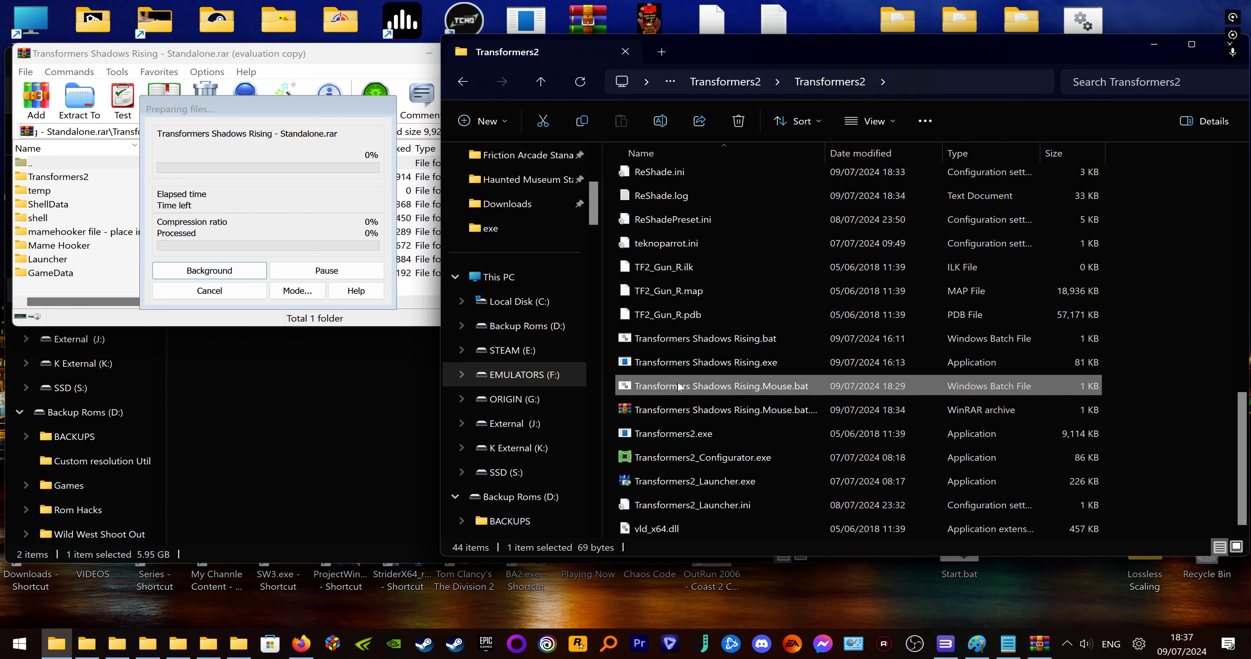
{"action": "mouse_move", "coordinate": [674, 390]}
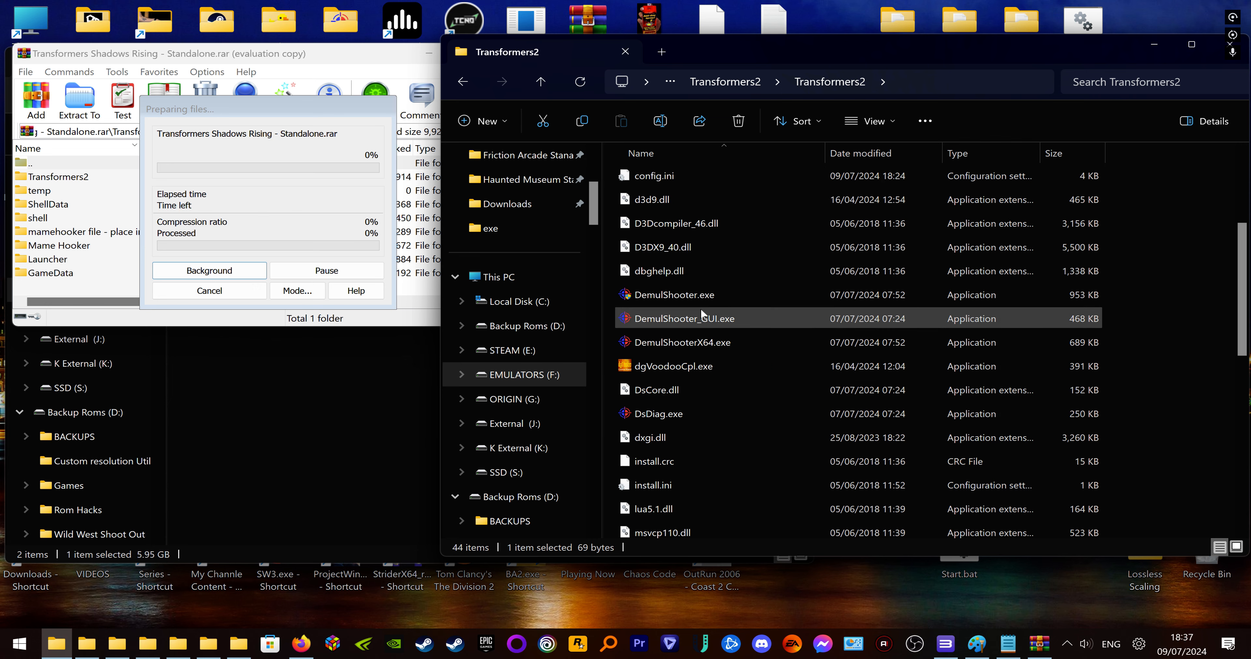
{"action": "left_click", "coordinate": [674, 295]}
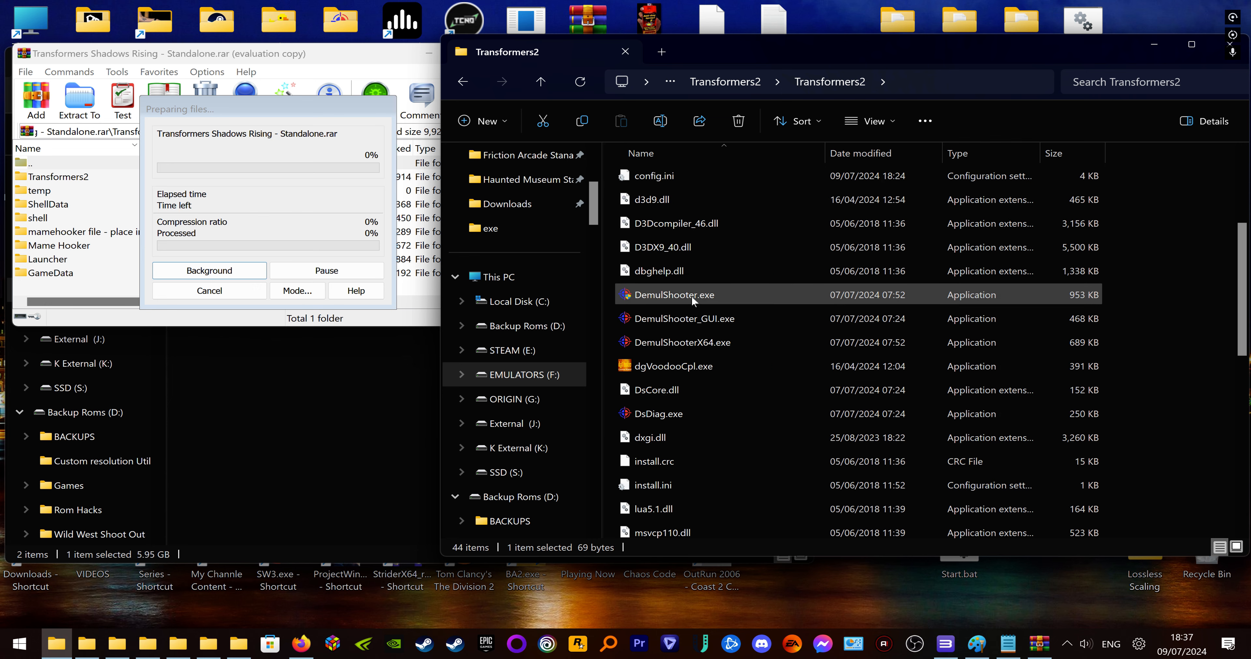
{"action": "scroll", "scroll_direction": "down", "scroll_amount": 3}
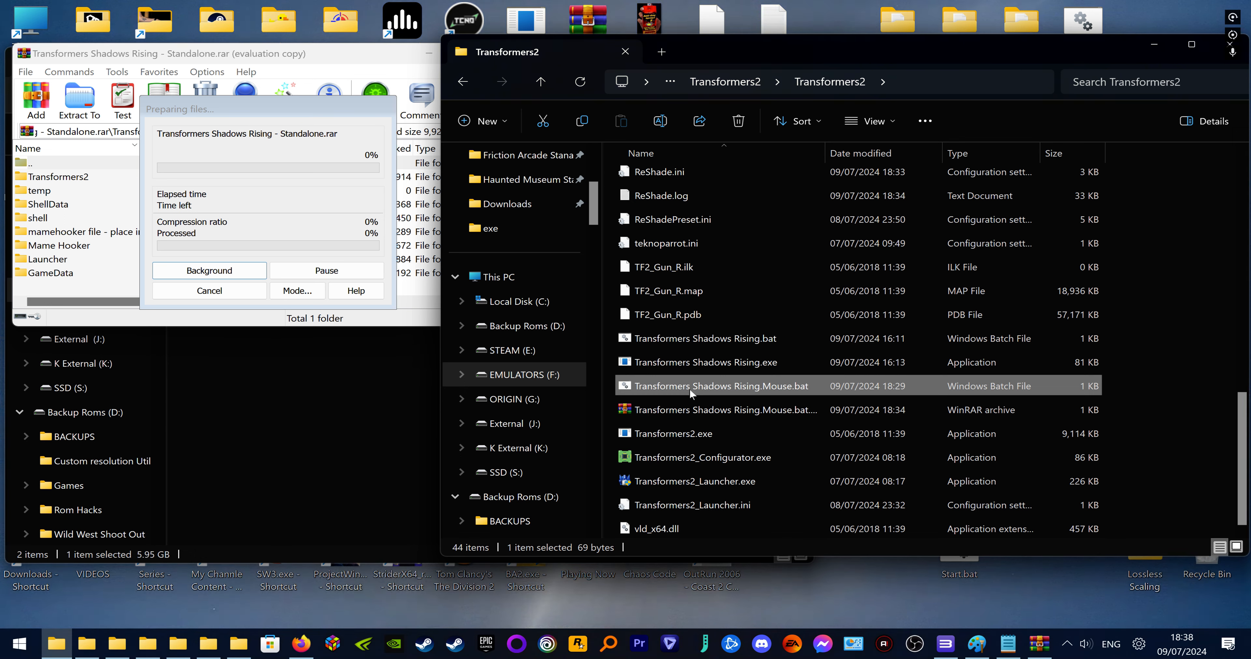
{"action": "mouse_move", "coordinate": [702, 362]}
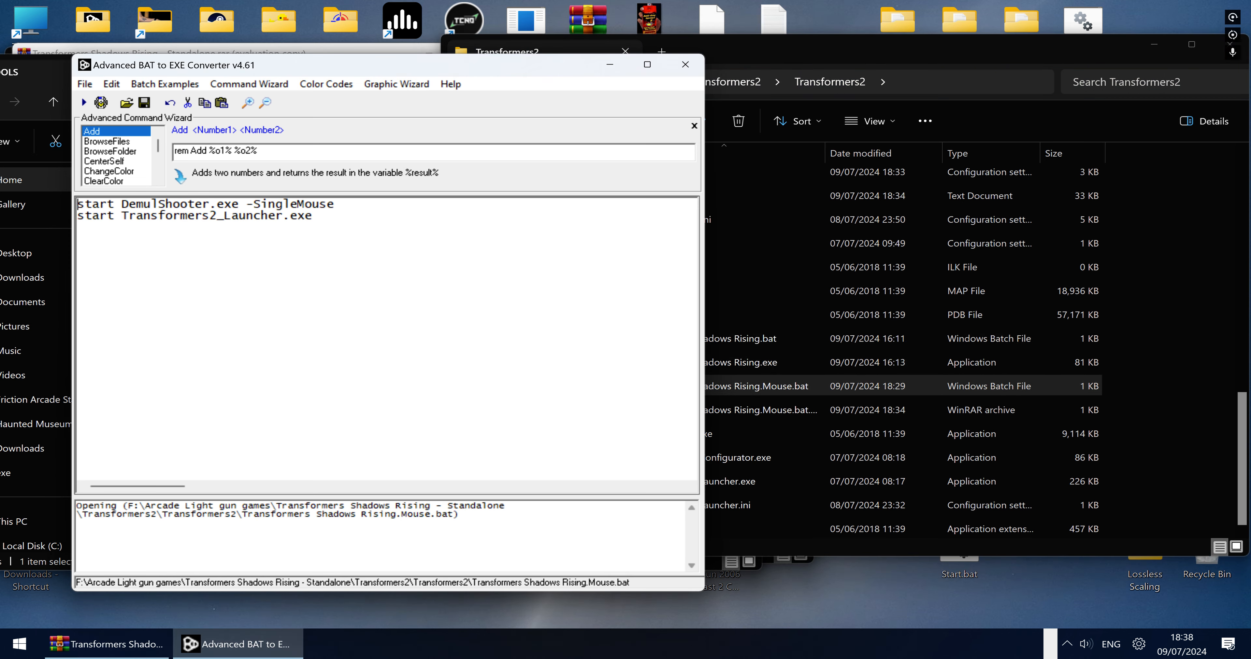
Start an EXE build of the mouse launcher script from the File menu
{"action": "left_click", "coordinate": [84, 84]}
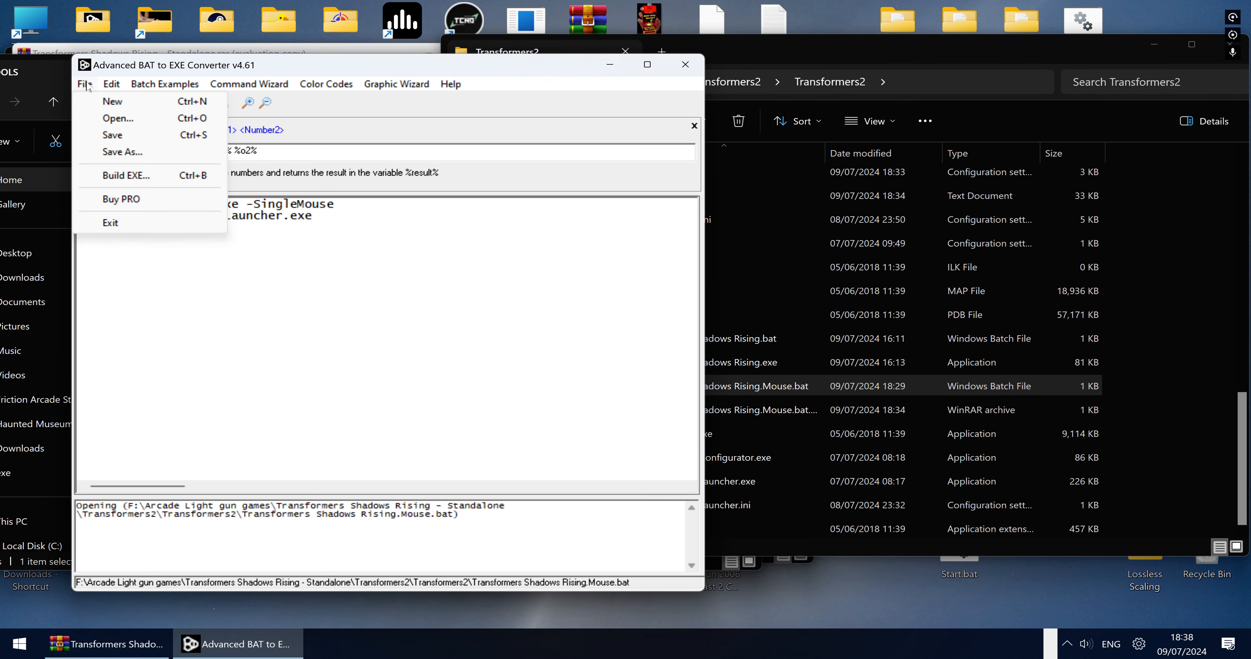
{"action": "left_click", "coordinate": [111, 84]}
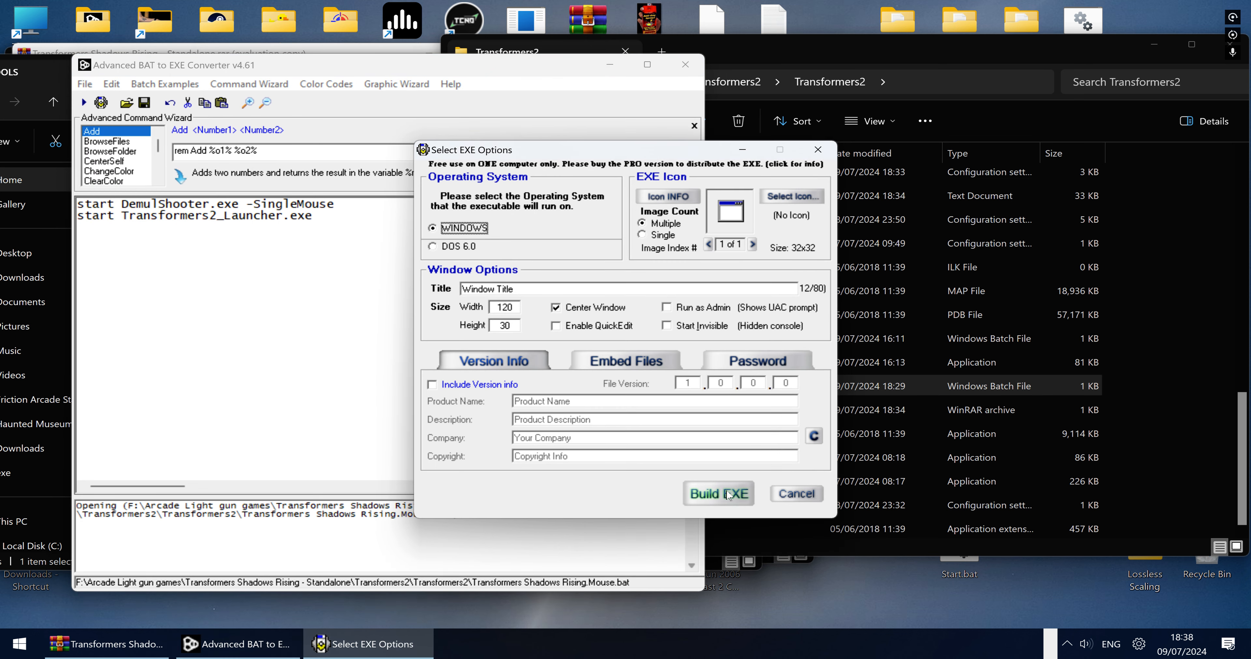
Build and save the EXE as 'Transformers Shadows Risinm Mouse' in the game folder
{"action": "left_click", "coordinate": [717, 493]}
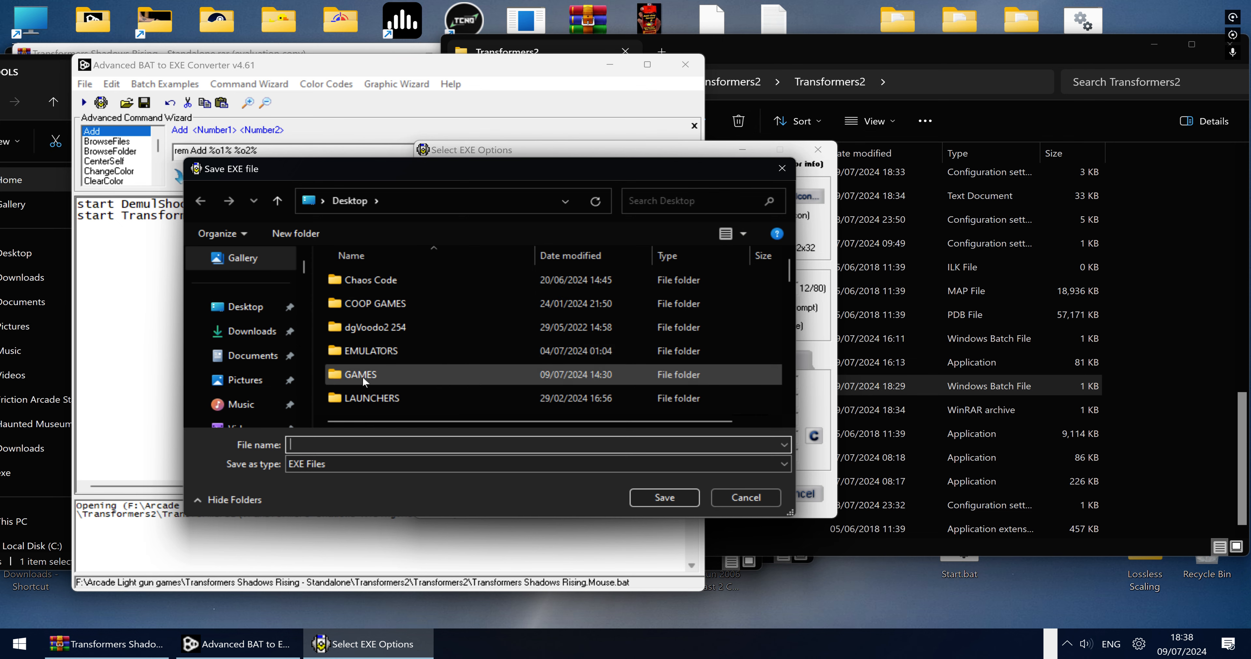
{"action": "mouse_move", "coordinate": [370, 398]}
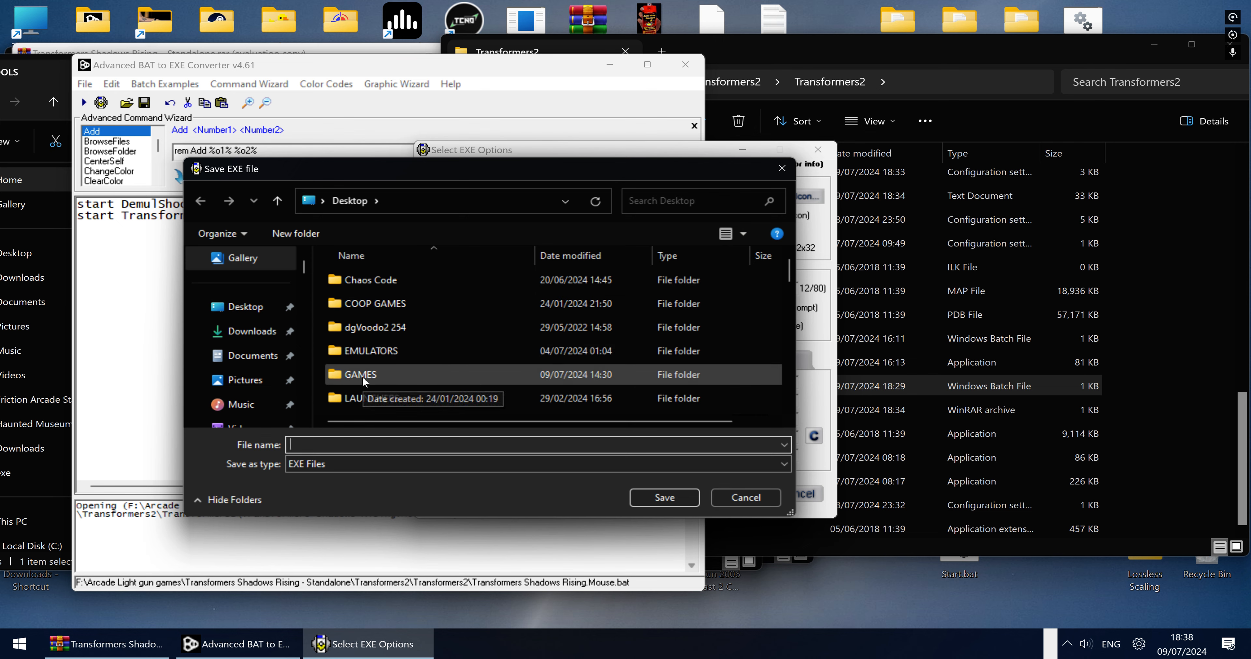
{"action": "type", "text": "Transformers S"}
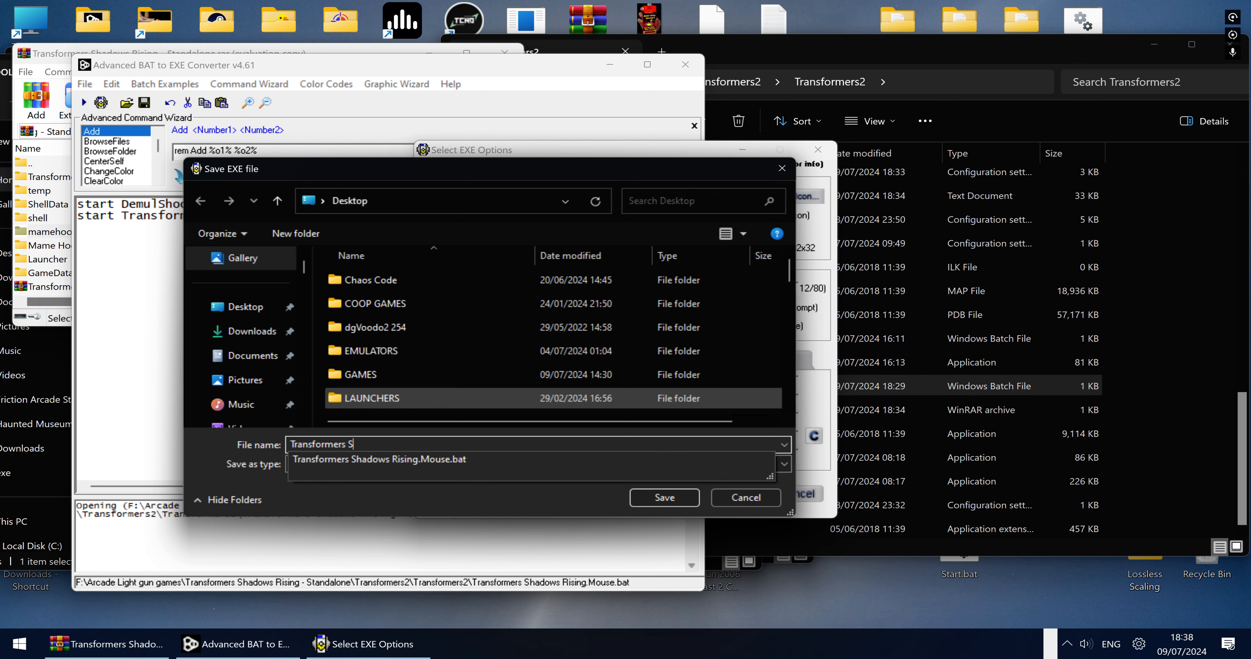
{"action": "type", "text": "hadows Risi"}
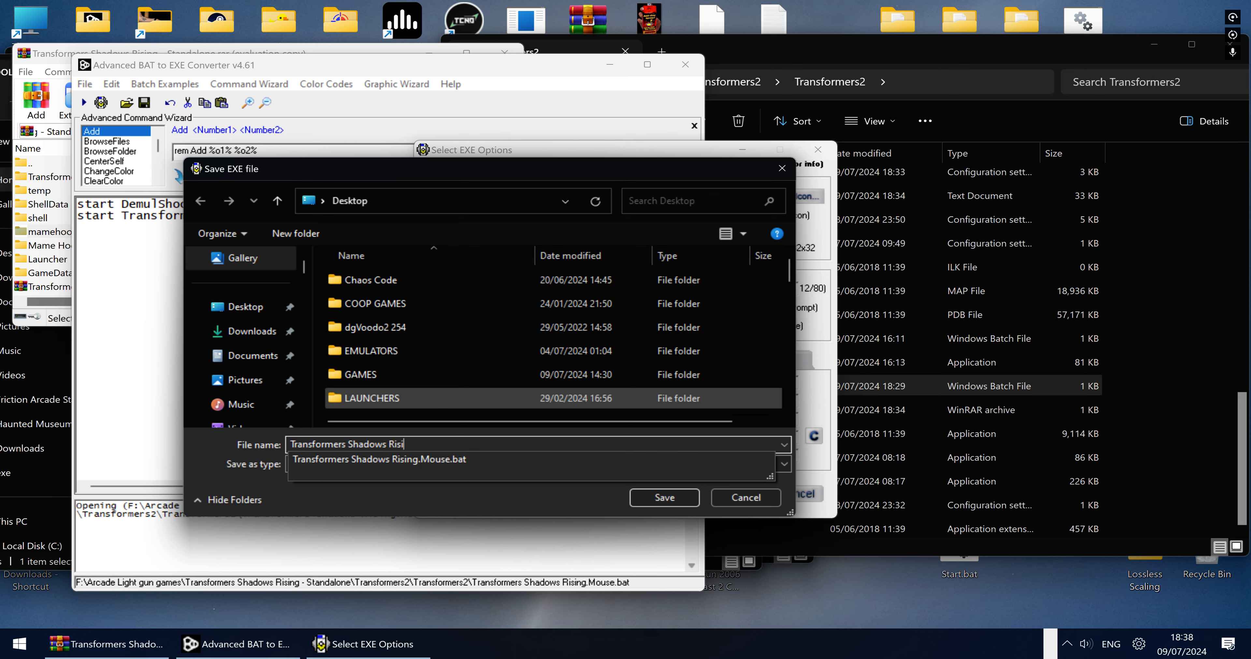
{"action": "type", "text": "nm"}
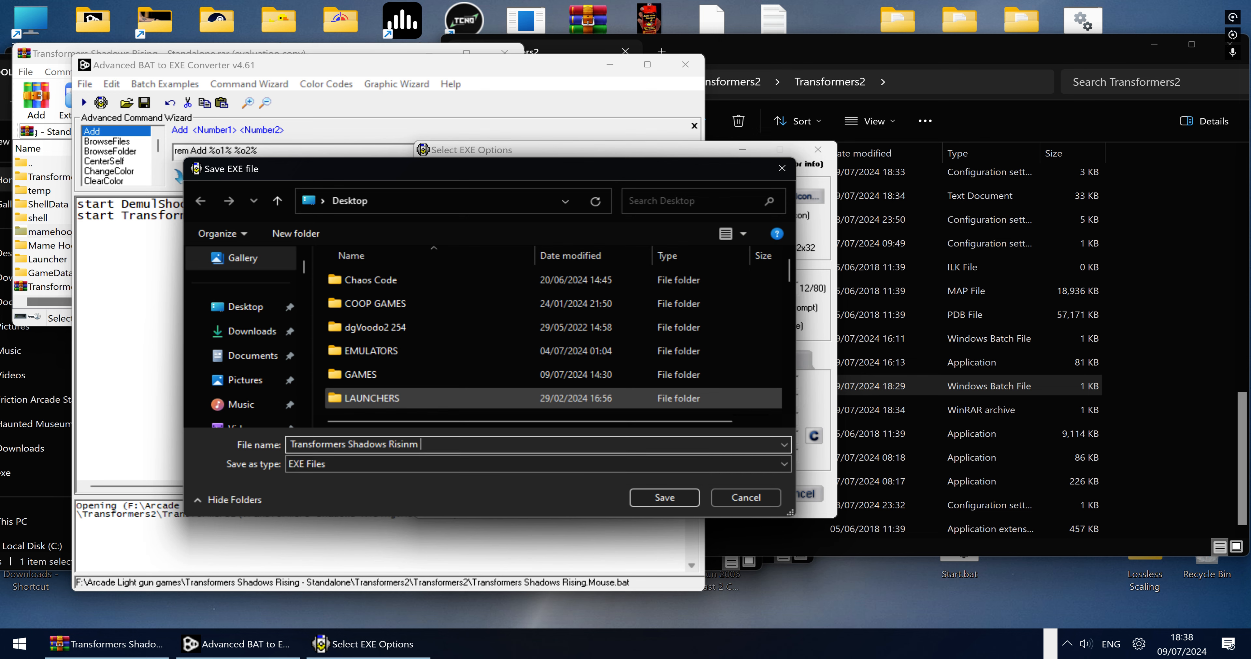
{"action": "type", "text": "Mouse"}
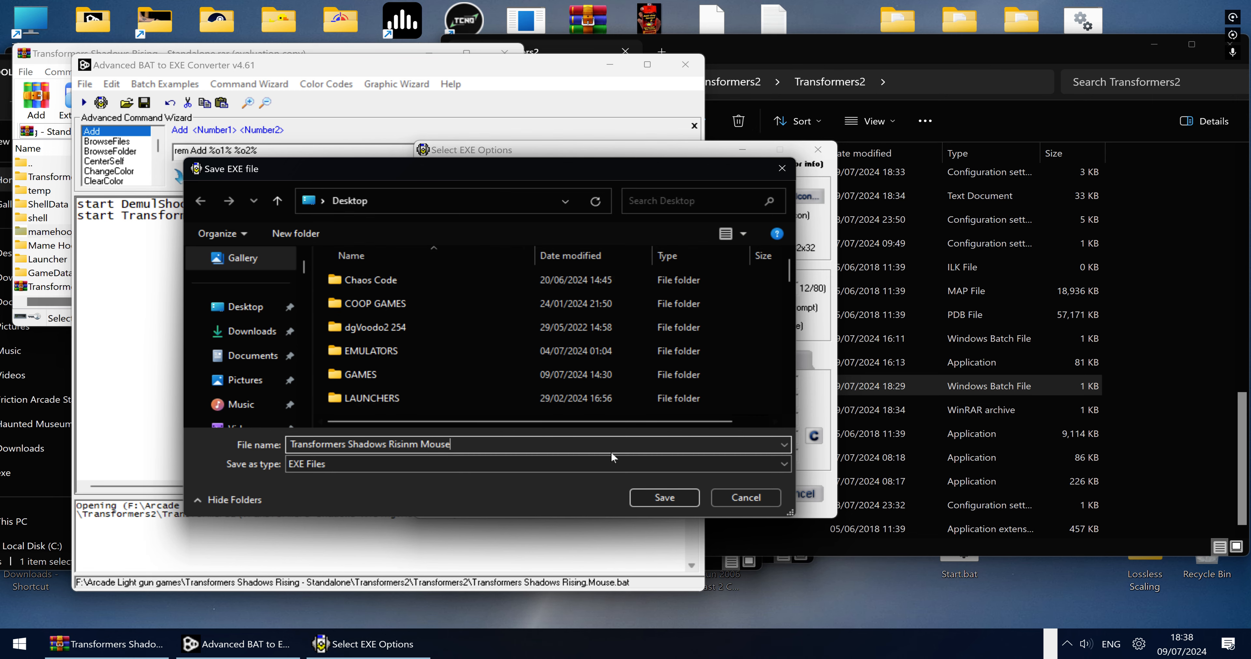
{"action": "left_click", "coordinate": [663, 497]}
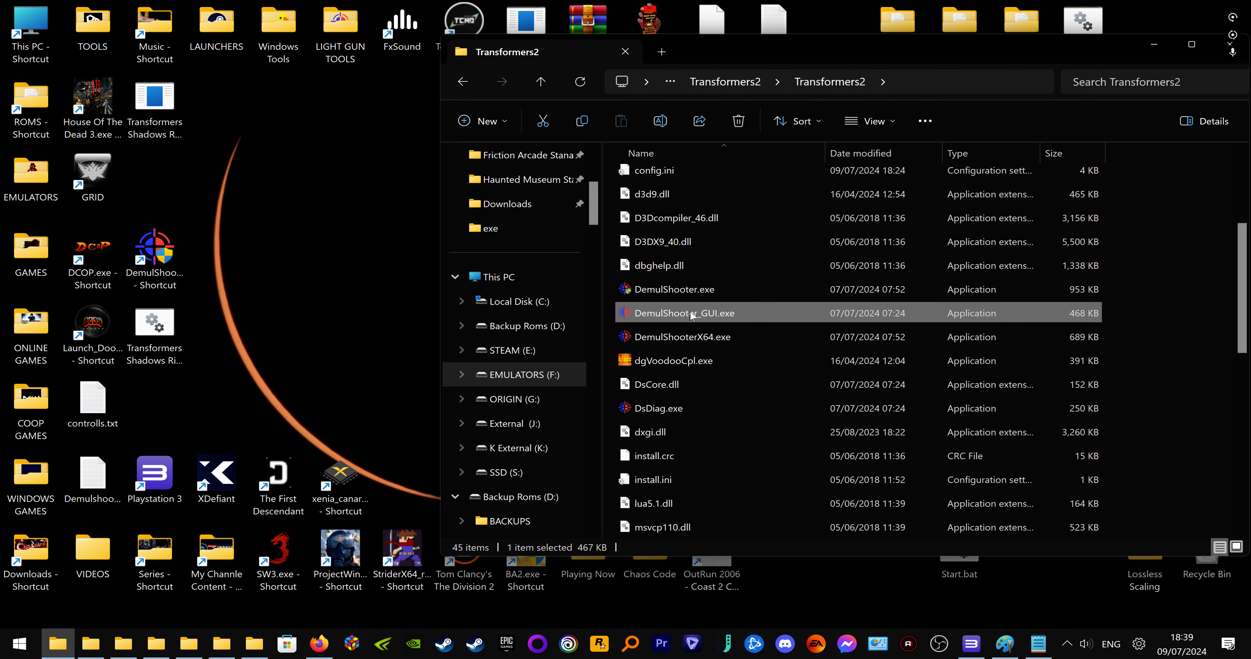
Launch DemulShooter_GUI and set P1 Device to the Logitech G502 HERO mouse (MI_00)
{"action": "double_click", "coordinate": [683, 313]}
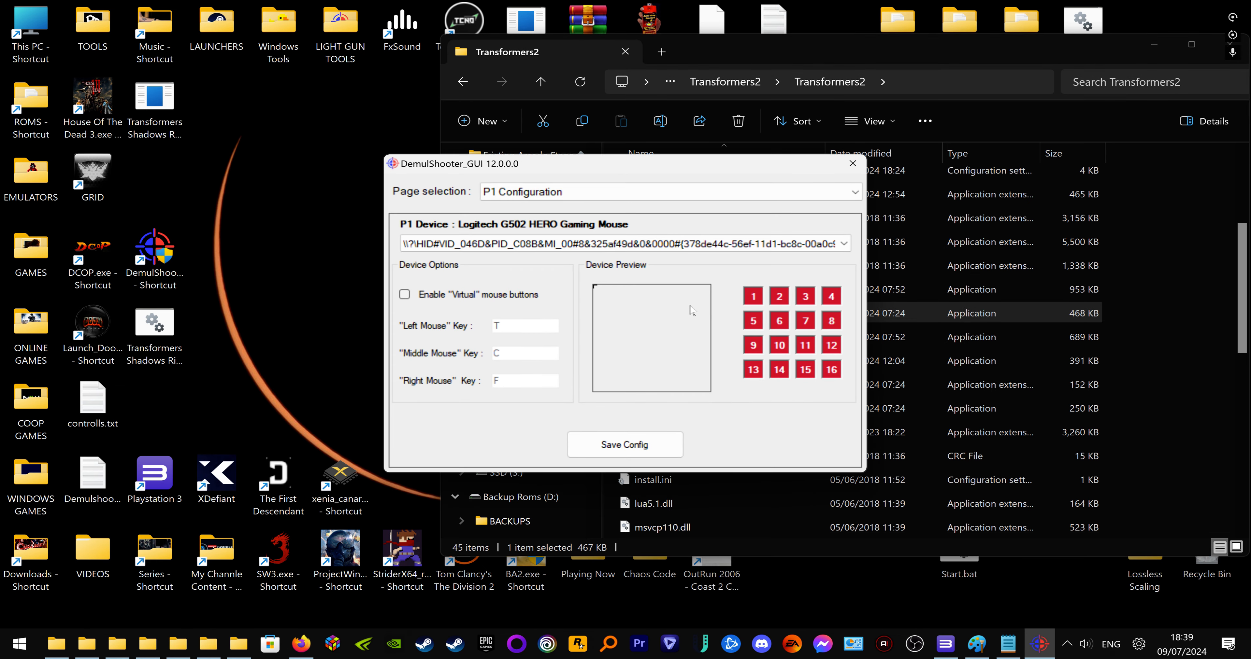
{"action": "mouse_move", "coordinate": [750, 432]}
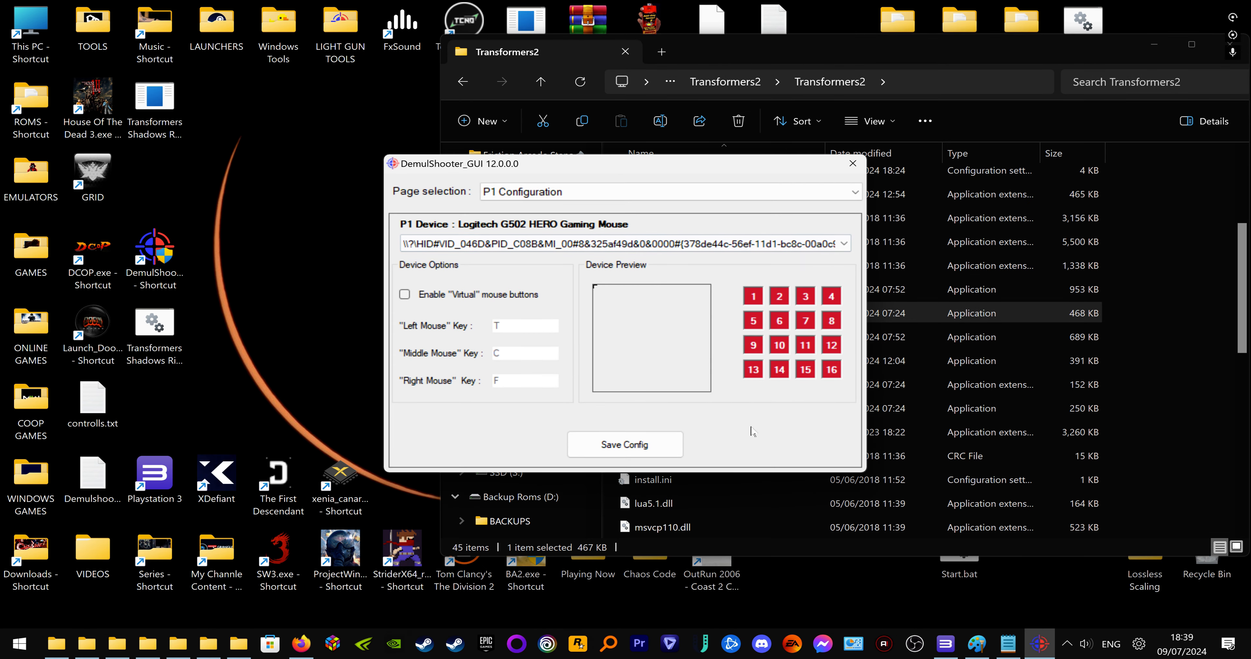
{"action": "left_click", "coordinate": [753, 295]}
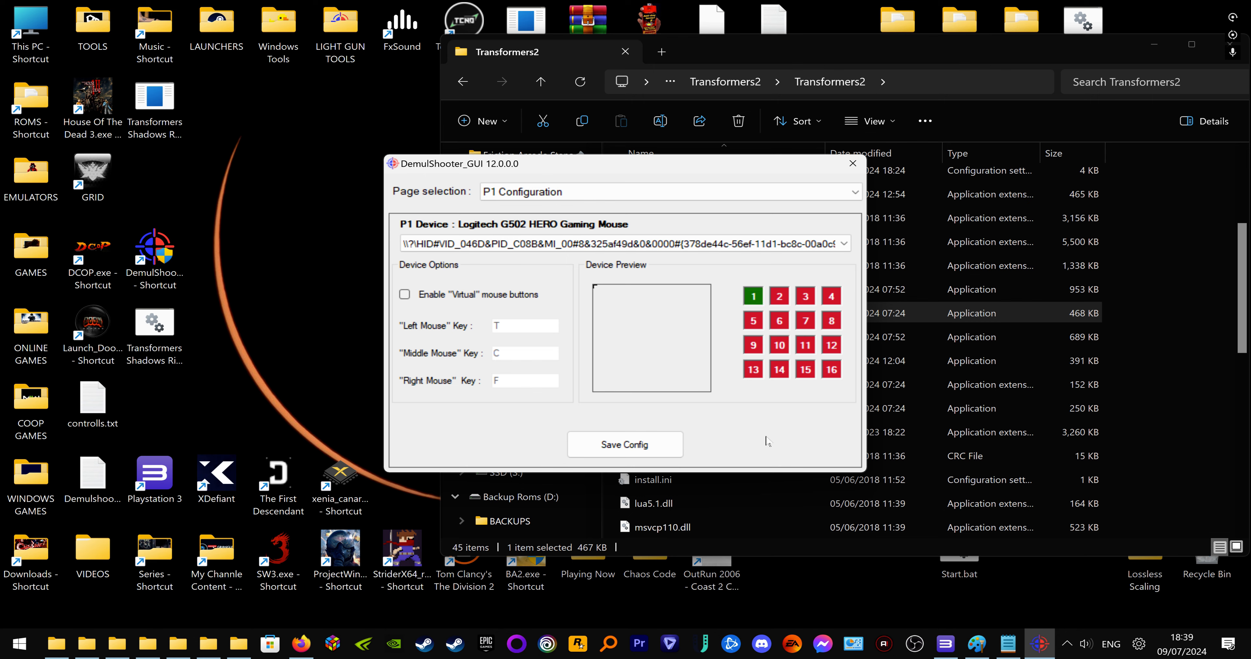
{"action": "left_click", "coordinate": [843, 242]}
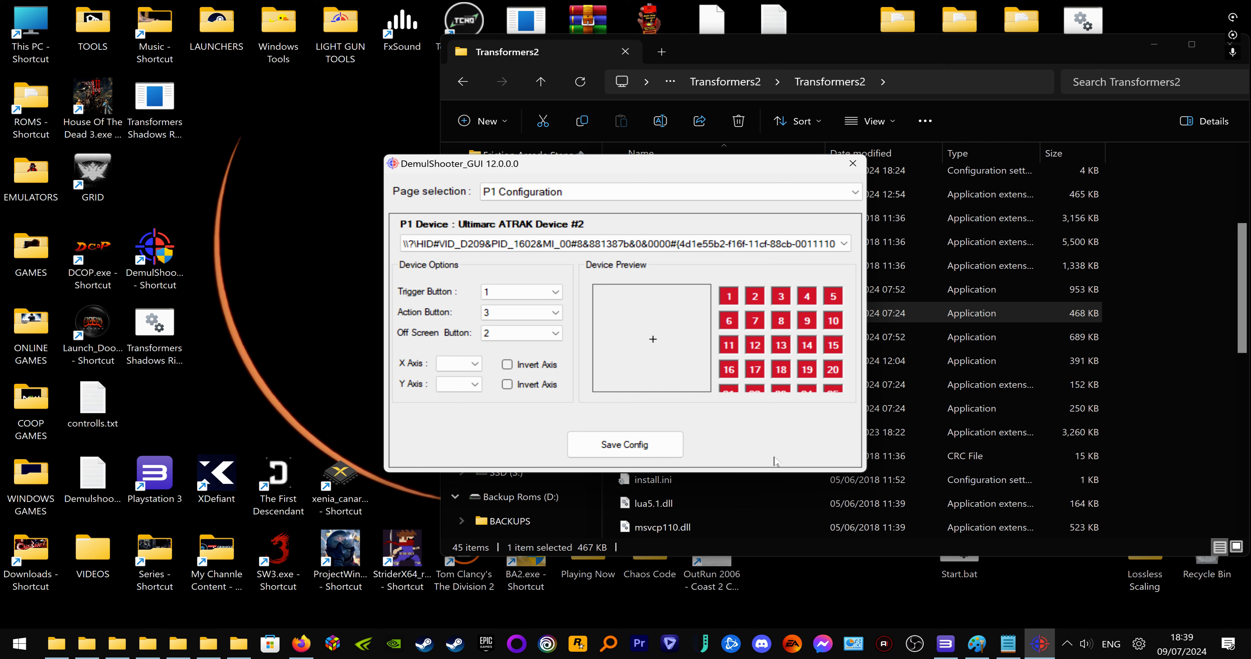
{"action": "mouse_move", "coordinate": [674, 365]}
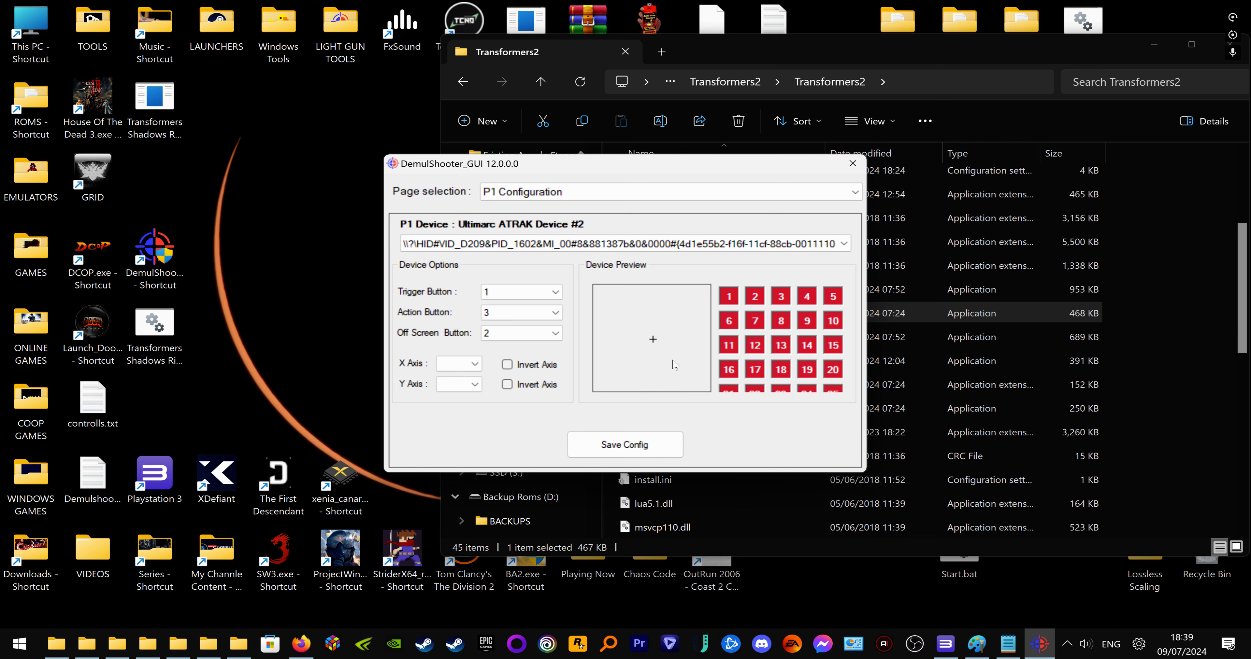
{"action": "left_click", "coordinate": [842, 243]}
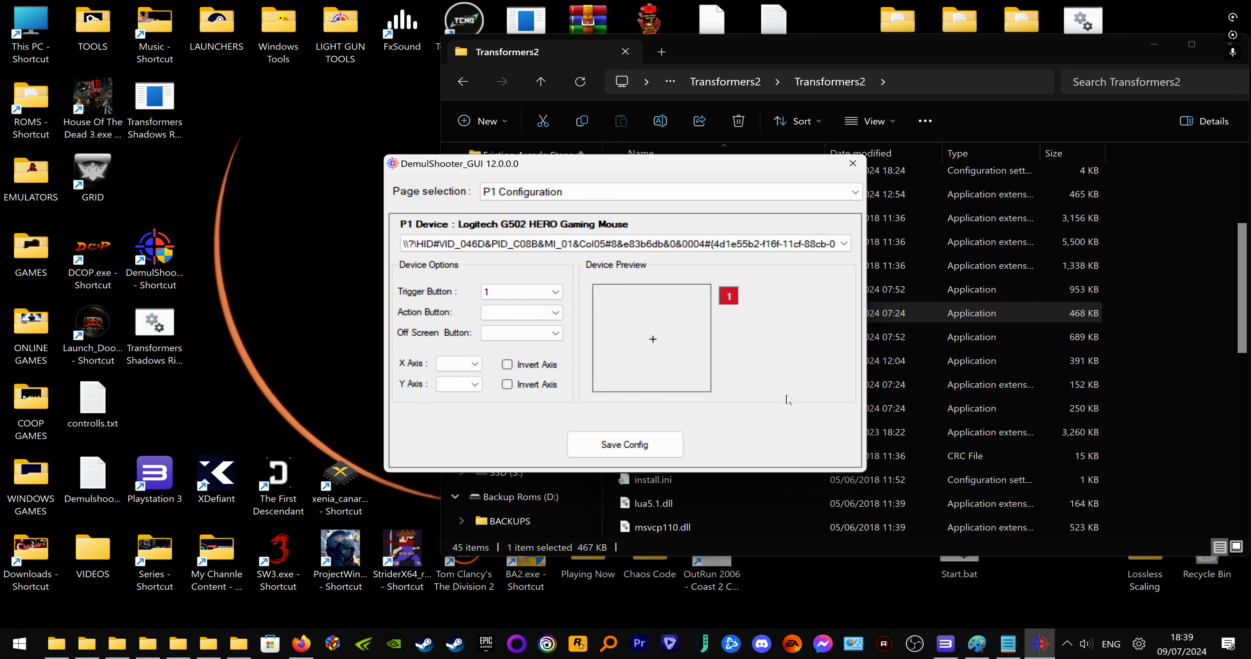
{"action": "left_click", "coordinate": [849, 244]}
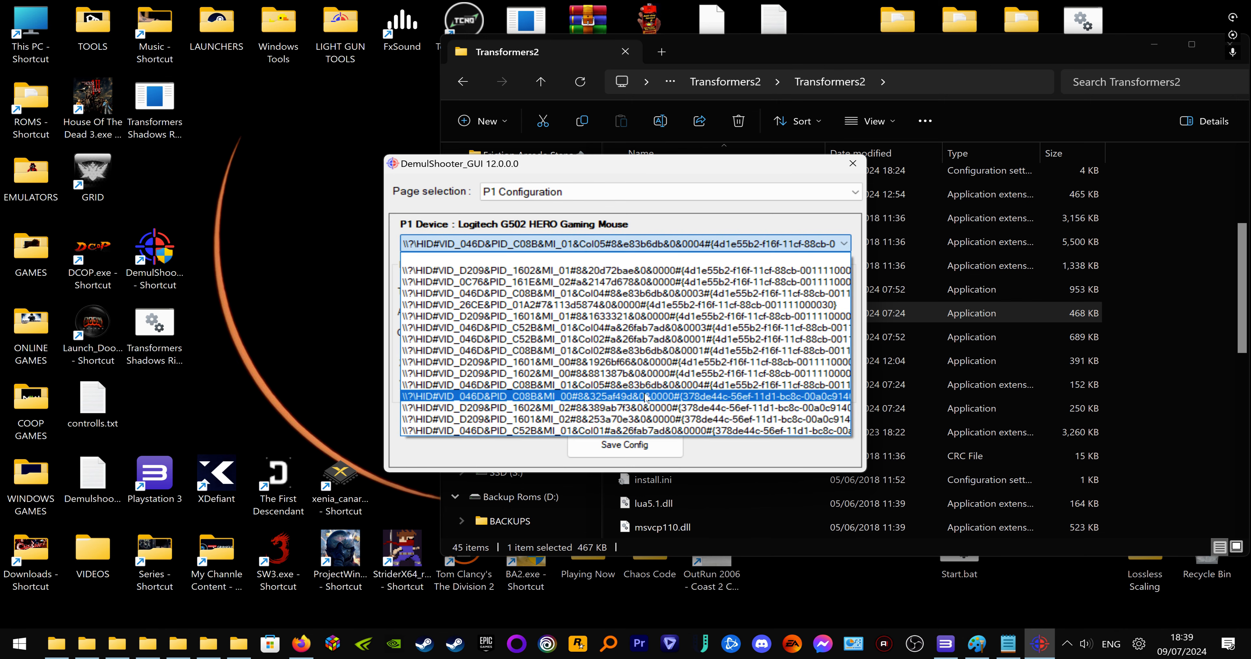
{"action": "left_click", "coordinate": [625, 393]}
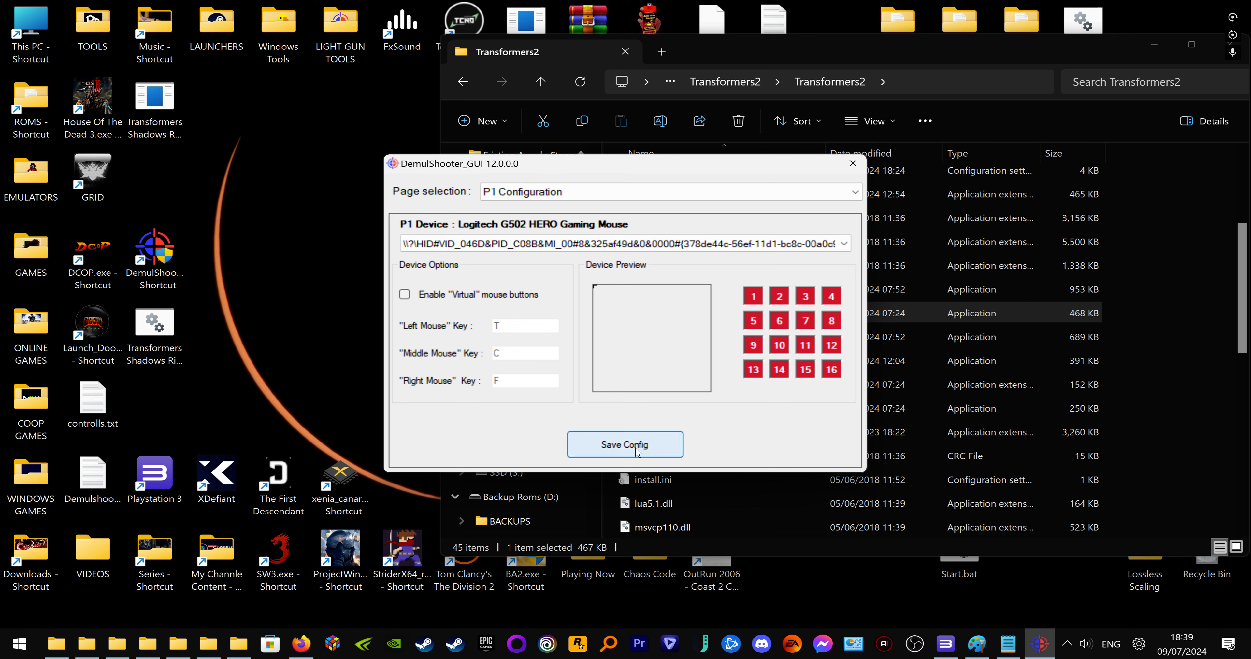
Save the player 1 configuration, dismiss the saved message and close DemulShooter
{"action": "left_click", "coordinate": [625, 444]}
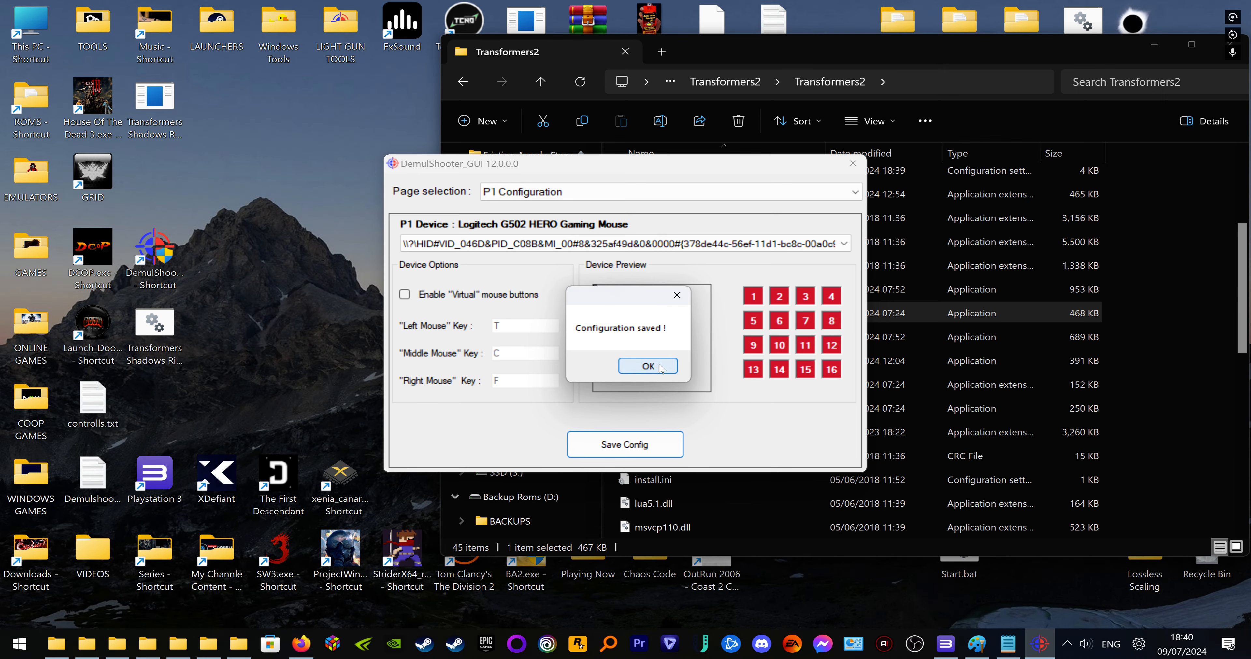
{"action": "left_click", "coordinate": [647, 365]}
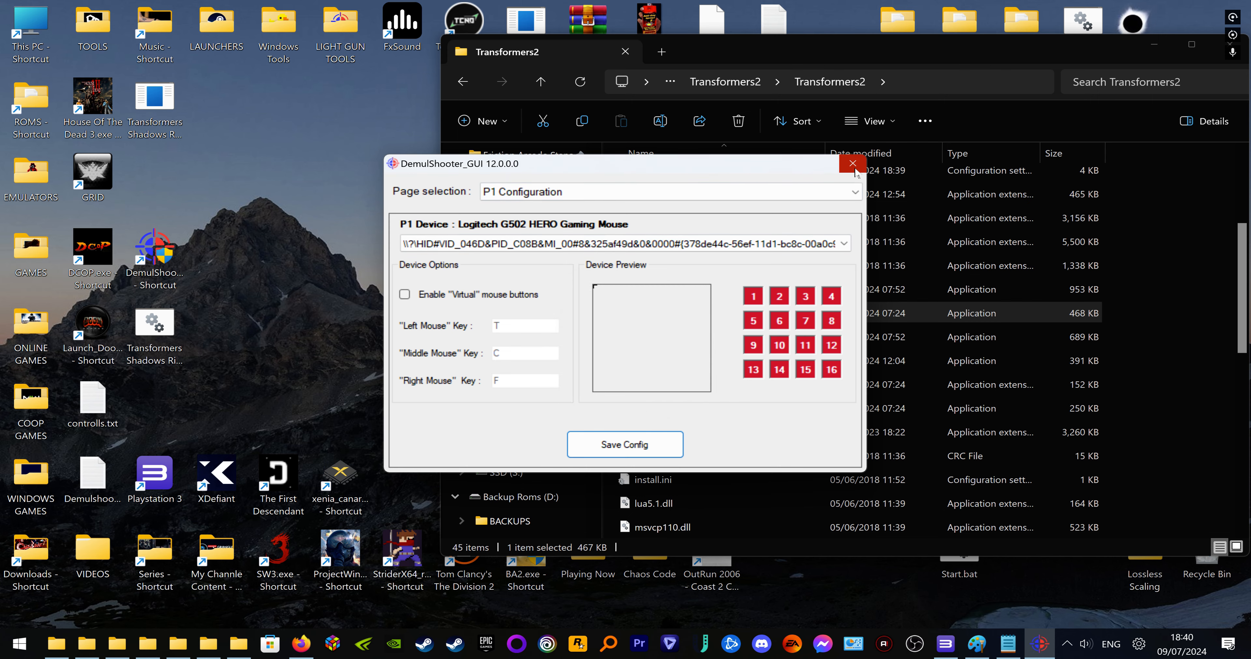
{"action": "left_click", "coordinate": [852, 163]}
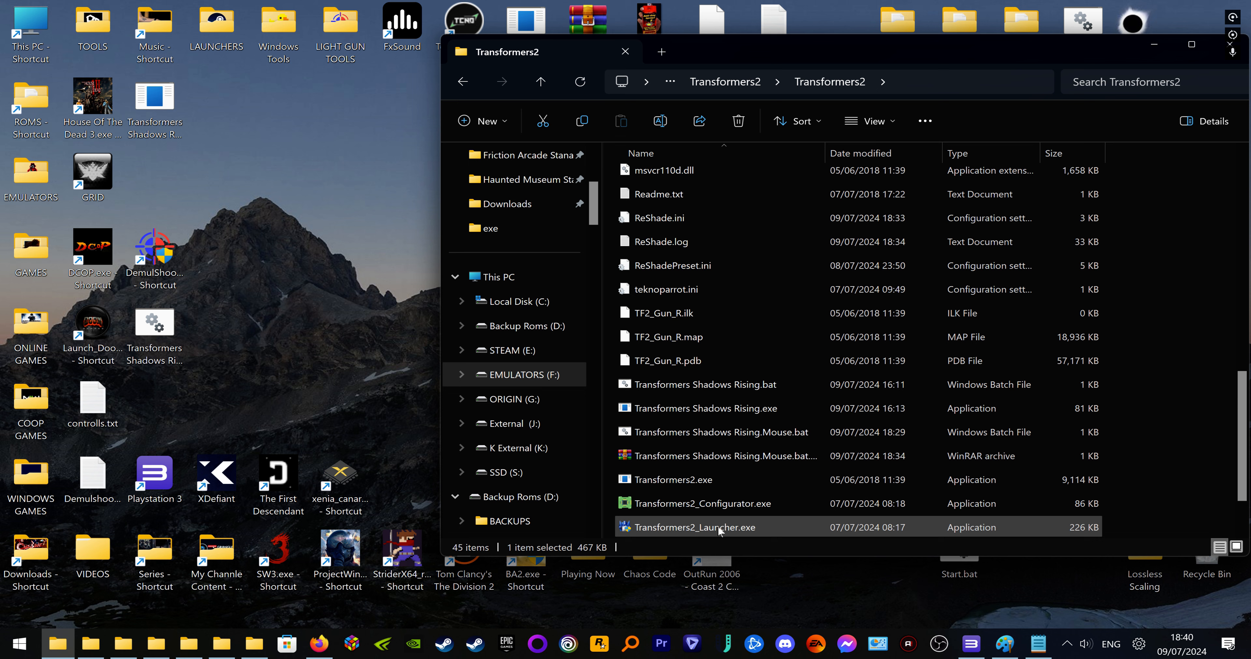
{"action": "mouse_move", "coordinate": [768, 526]}
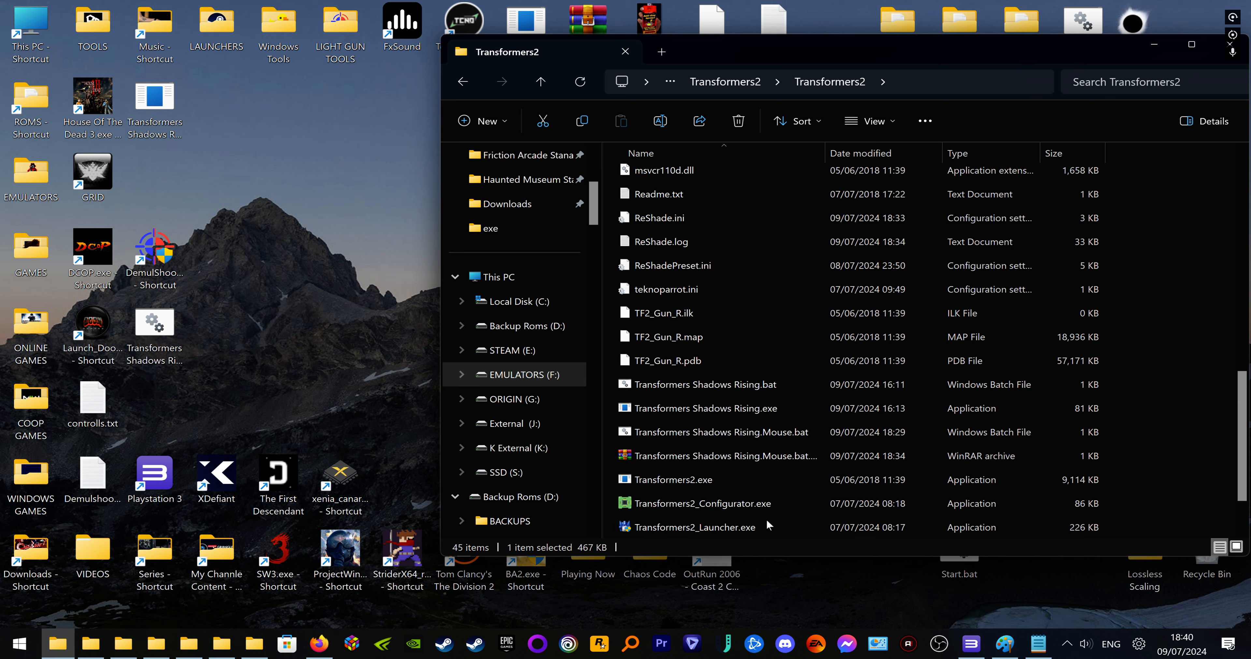
{"action": "left_click", "coordinate": [693, 527]}
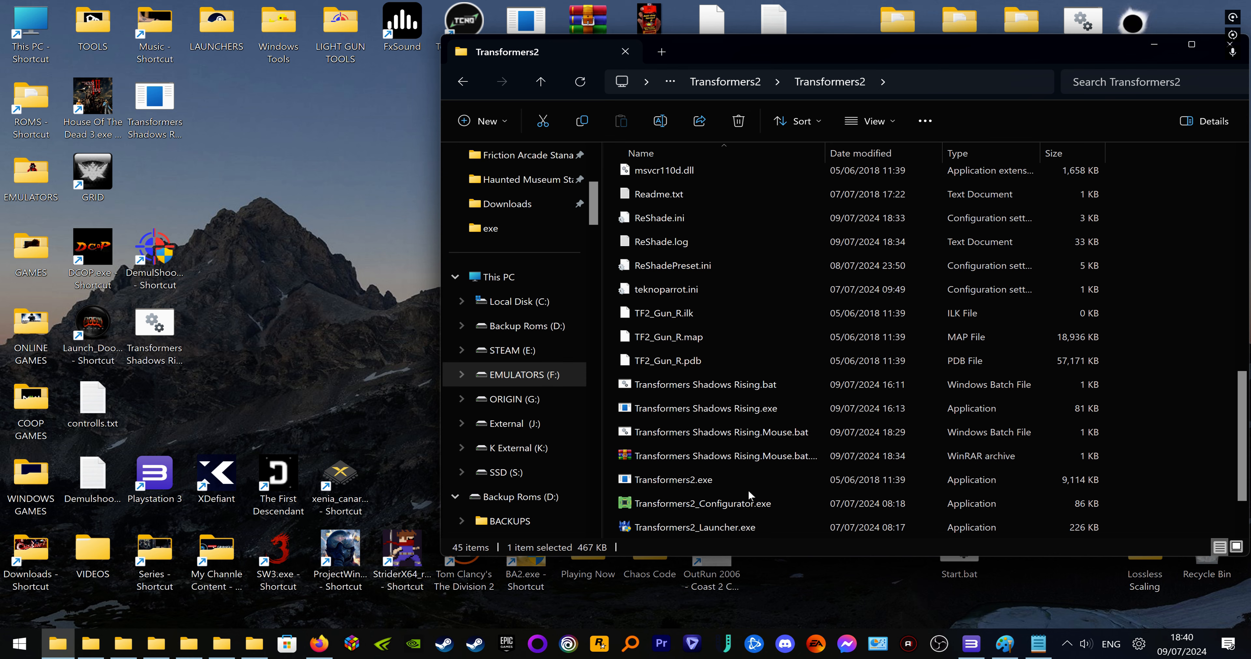
{"action": "left_click", "coordinate": [691, 527]}
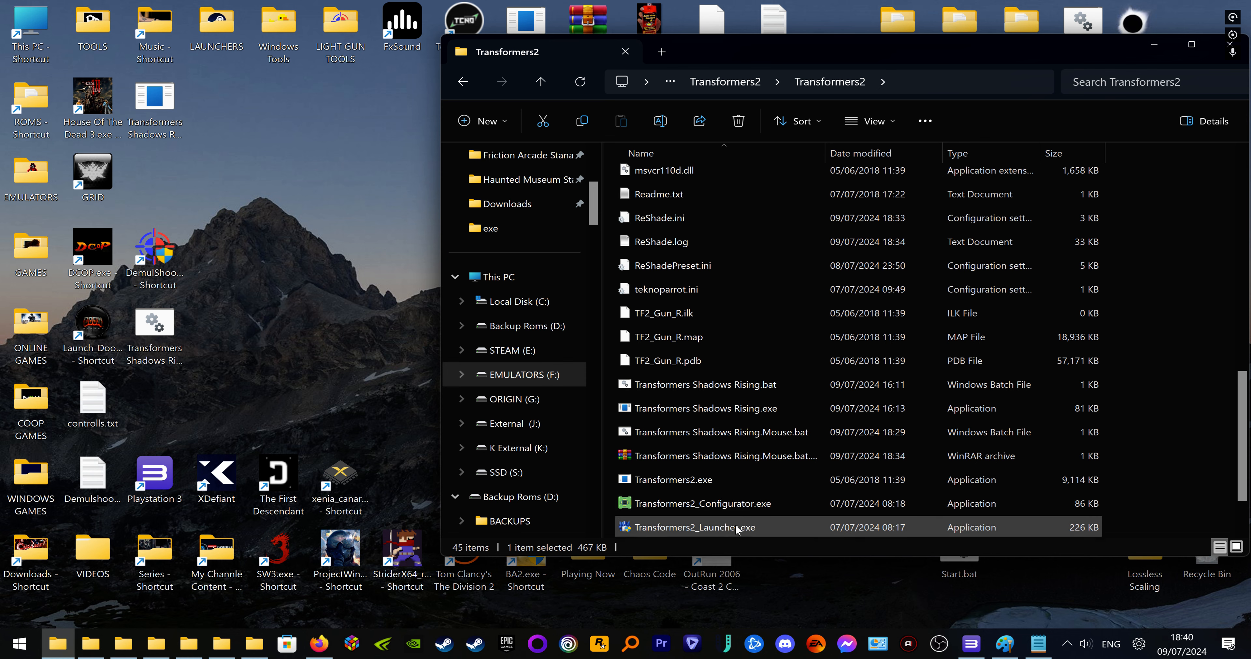
{"action": "left_click", "coordinate": [673, 479]}
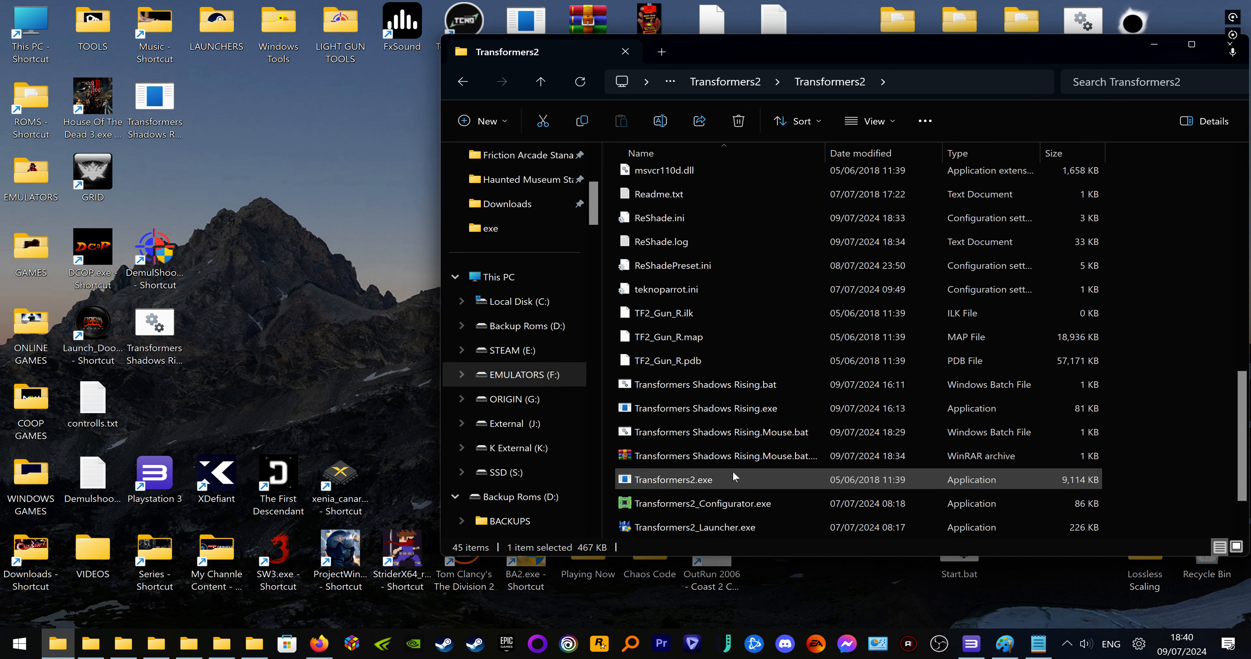
{"action": "left_click", "coordinate": [718, 456]}
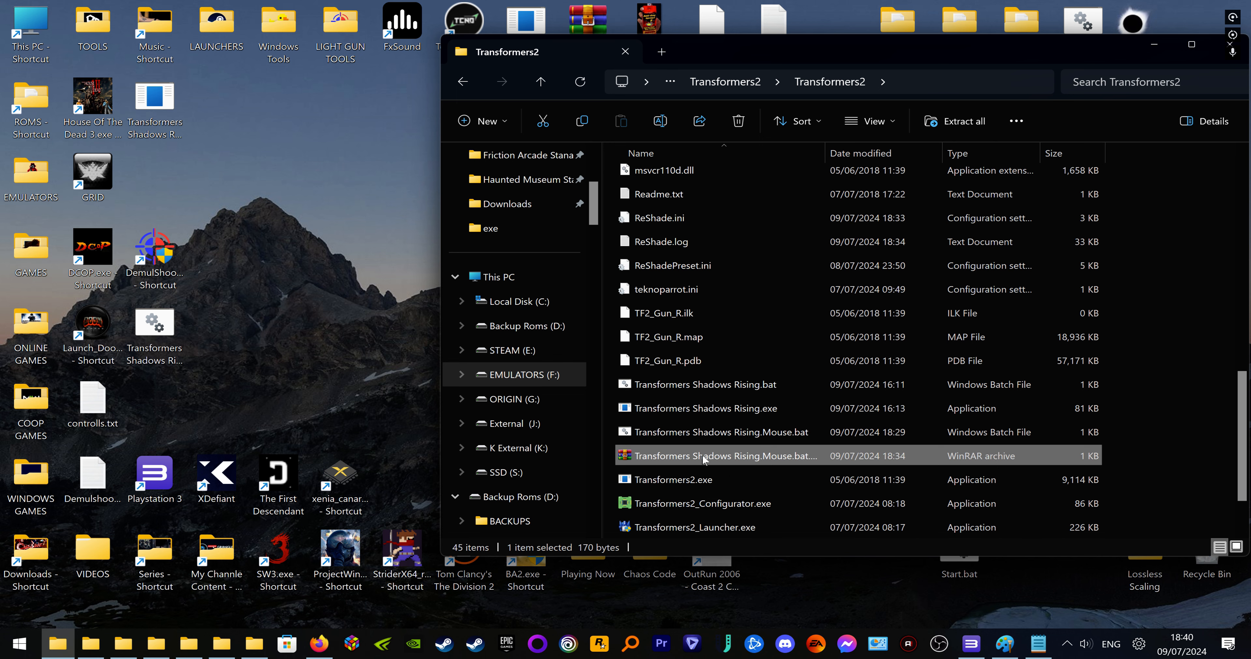
{"action": "mouse_move", "coordinate": [688, 461]}
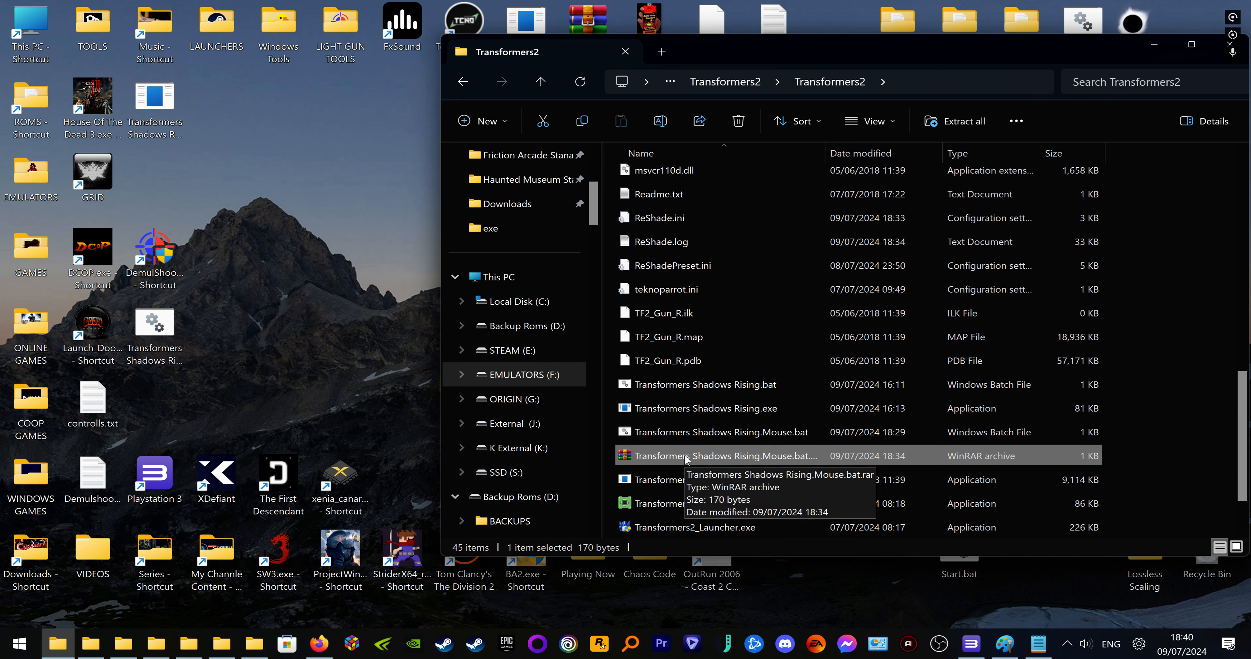
Extract the Mouse.bat from its archive into the Transformers2 folder and launch the game with it
{"action": "double_click", "coordinate": [722, 456]}
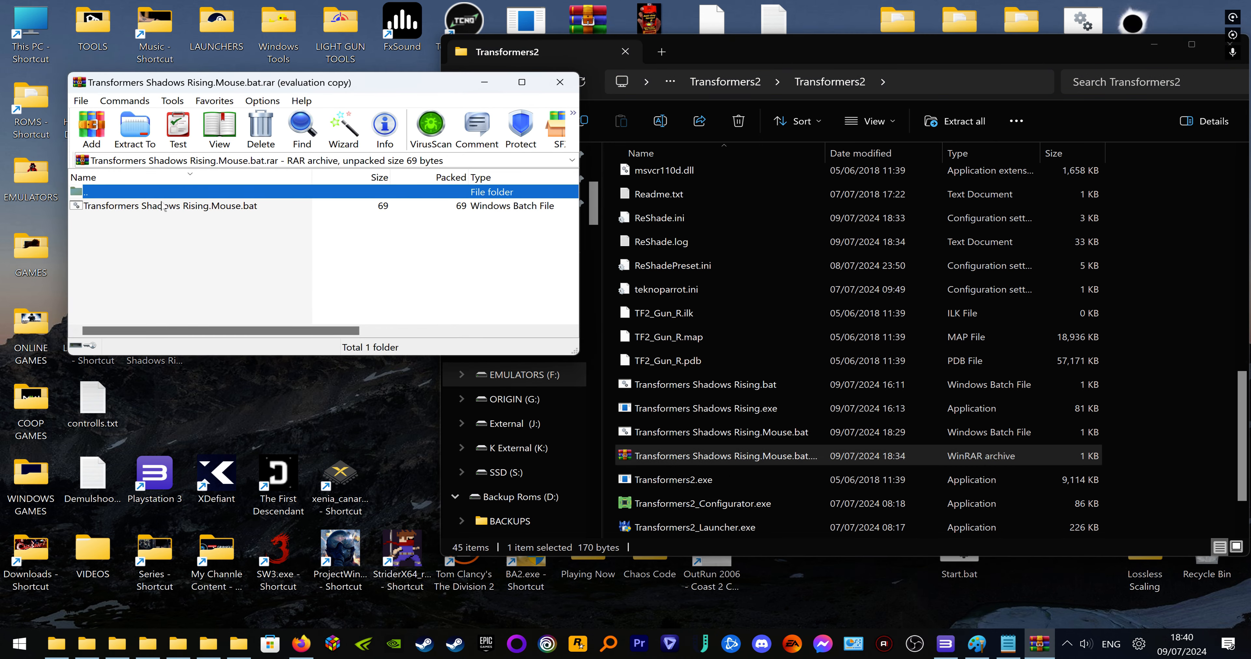
{"action": "left_click", "coordinate": [171, 206]}
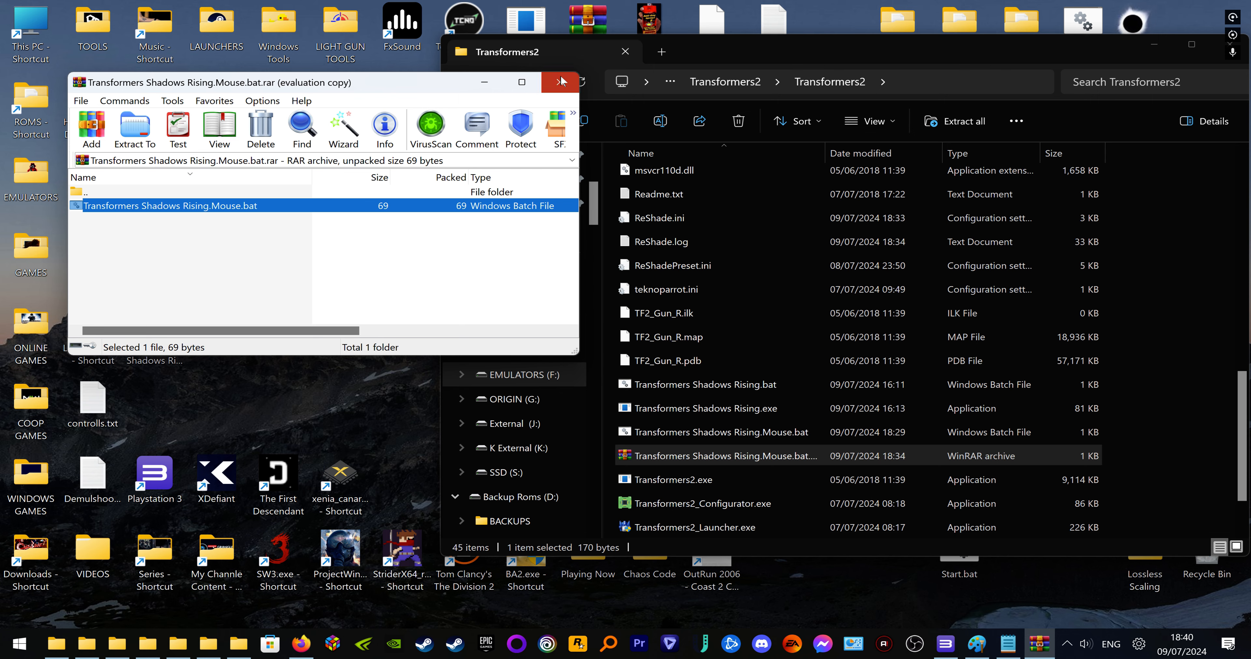
{"action": "left_click", "coordinate": [561, 82]}
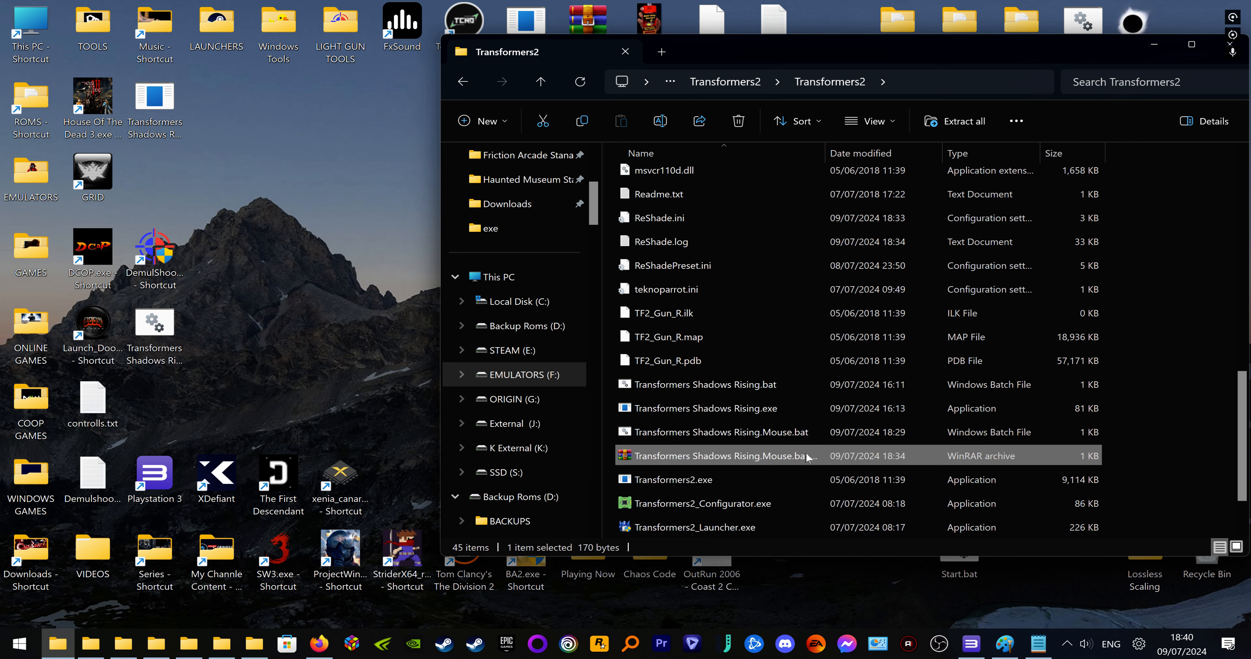
{"action": "left_click", "coordinate": [717, 432]}
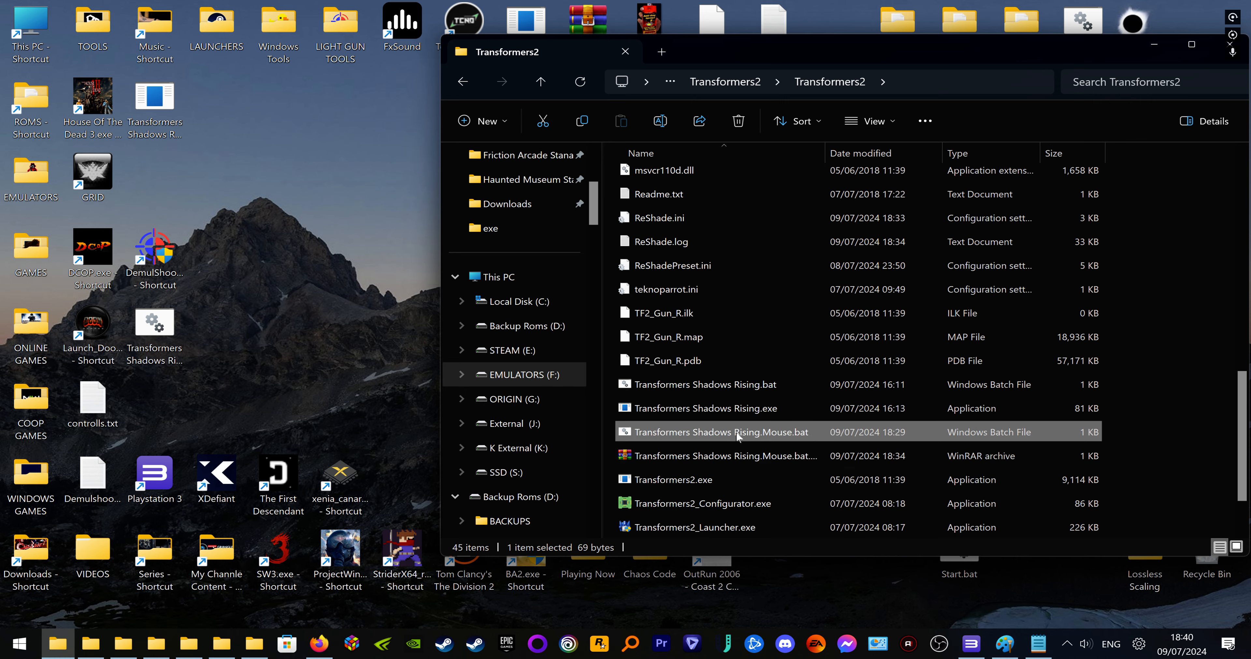
{"action": "mouse_move", "coordinate": [675, 425]}
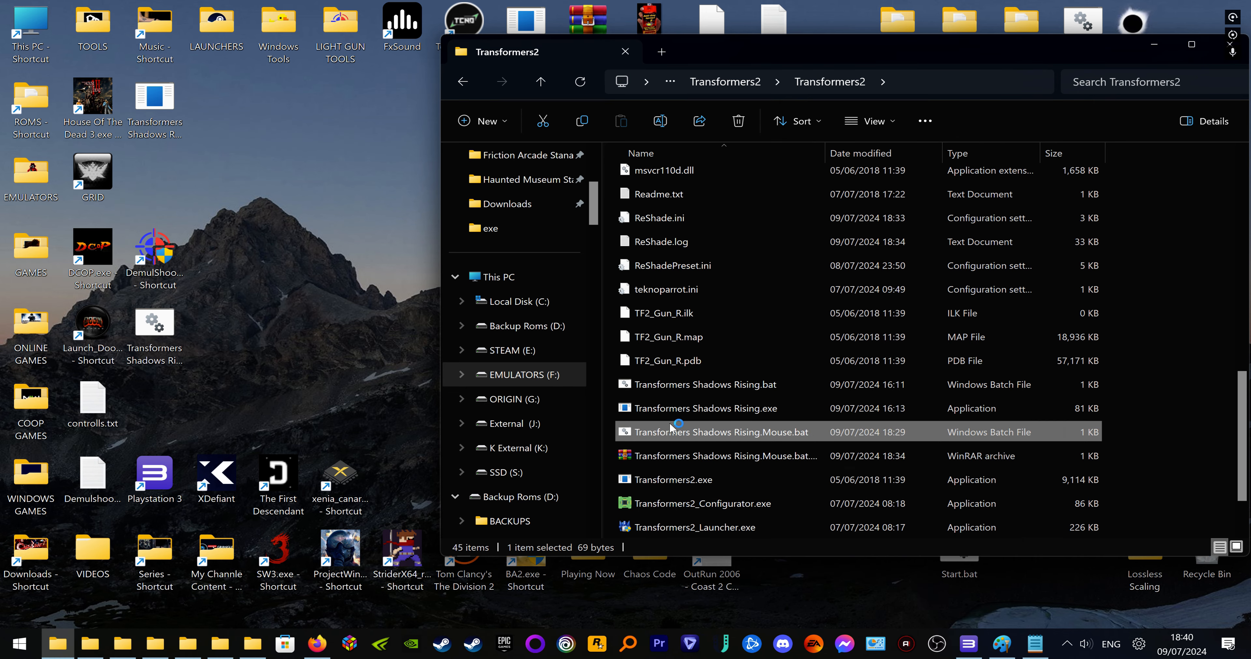
{"action": "mouse_move", "coordinate": [702, 407]}
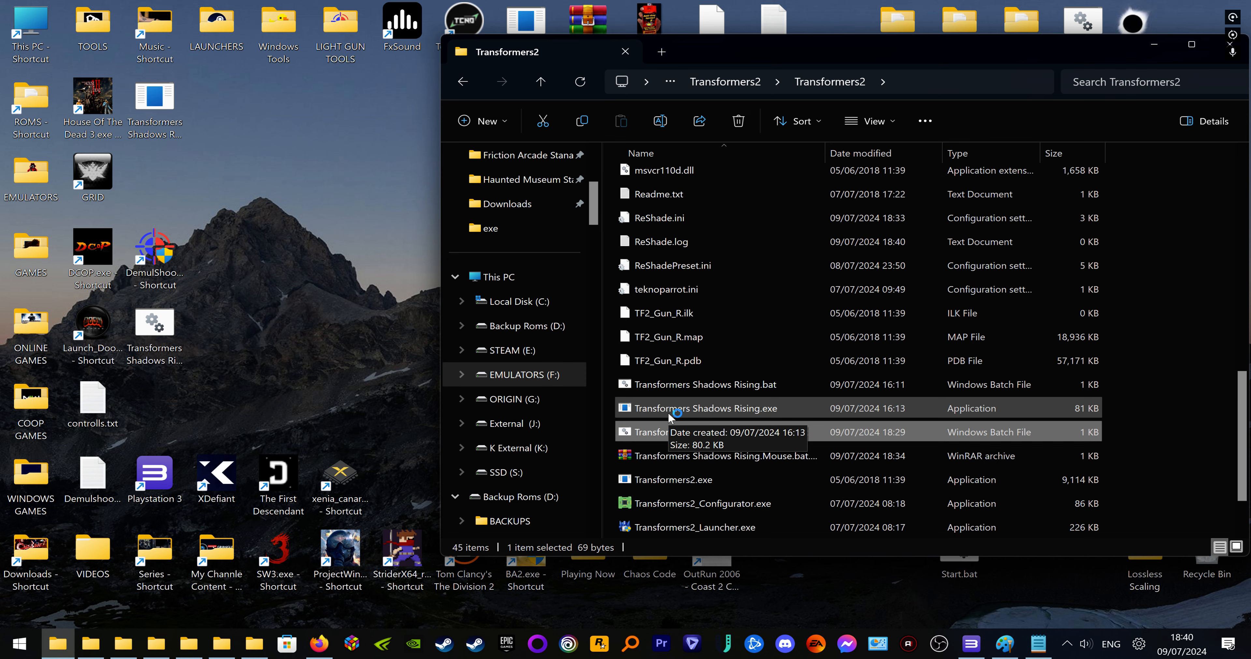
{"action": "left_click", "coordinate": [718, 432]}
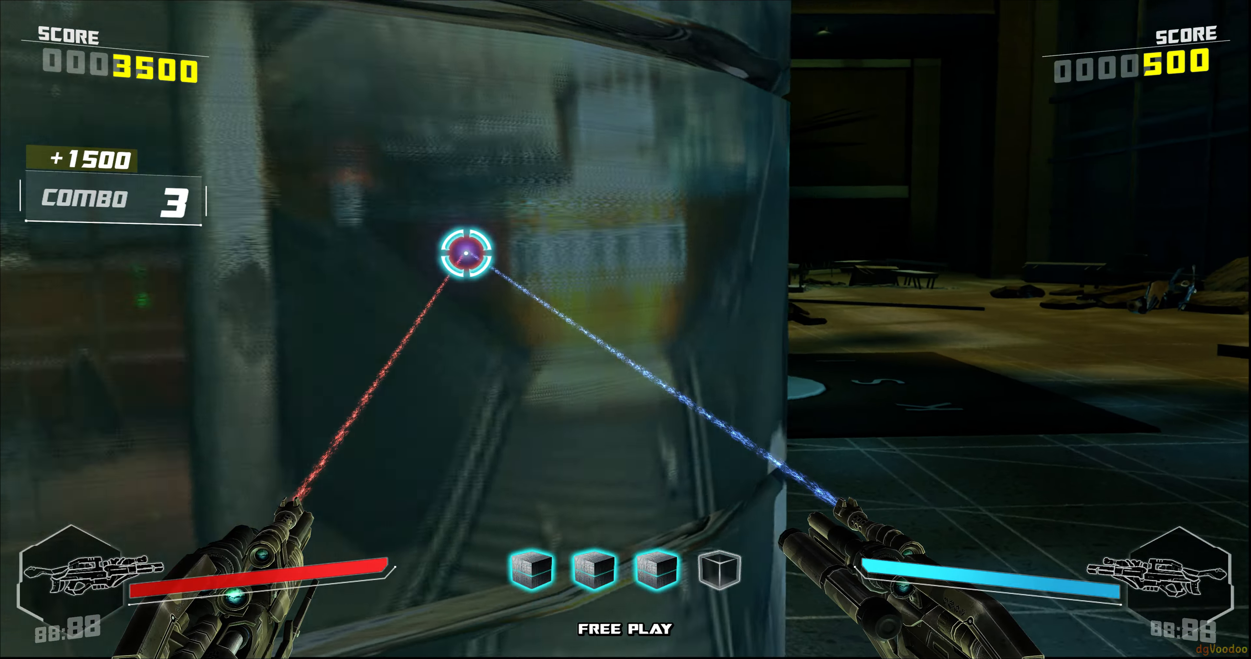
Shoot targets through the office area, raising player one's score to 26,700
{"action": "left_click", "coordinate": [465, 256]}
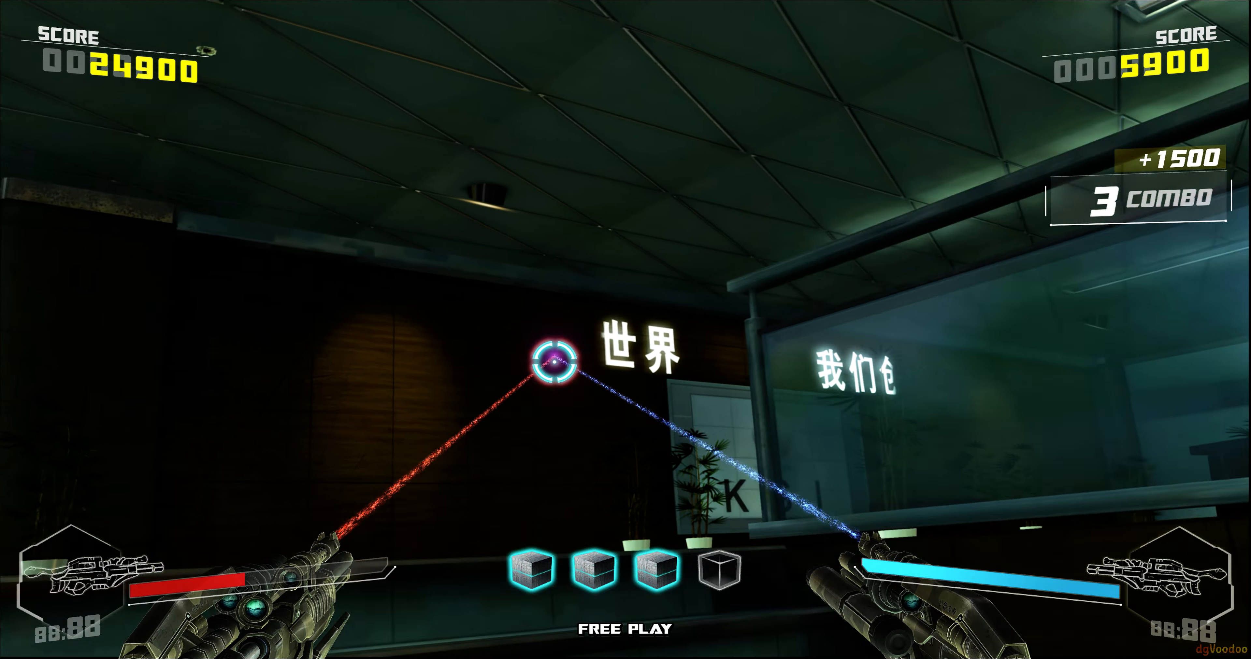
{"action": "left_click", "coordinate": [553, 364]}
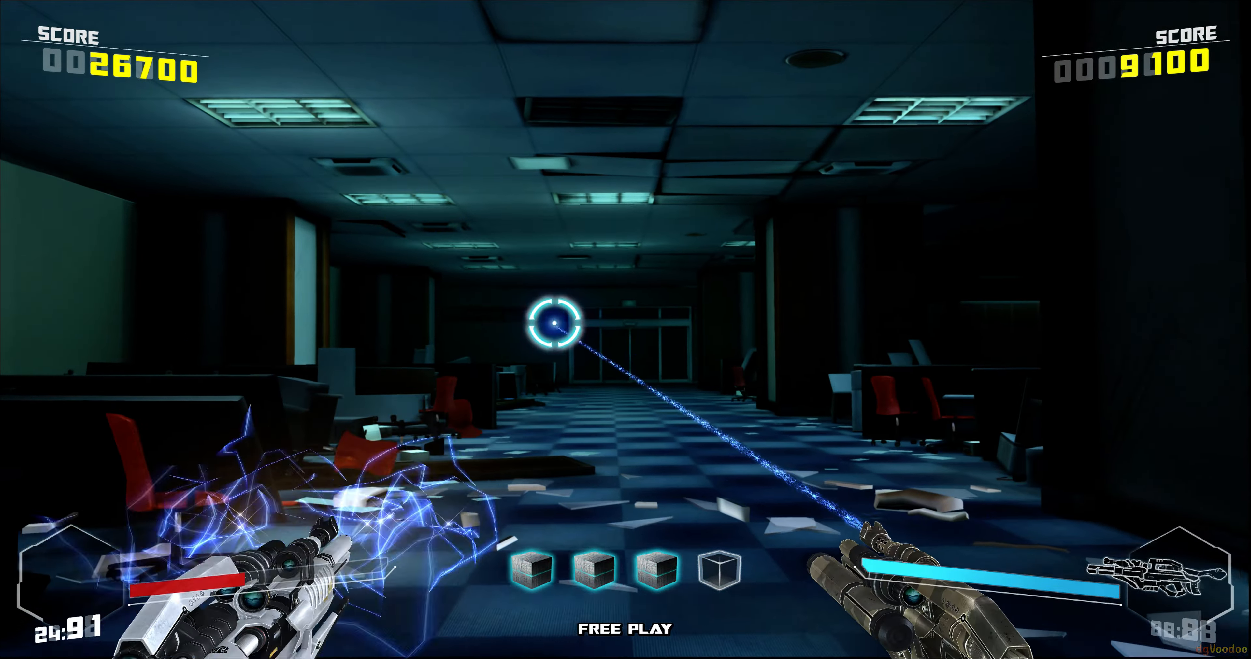
Fire at enemies and robots in the atrium until player one reaches 54,500
{"action": "left_click", "coordinate": [556, 323]}
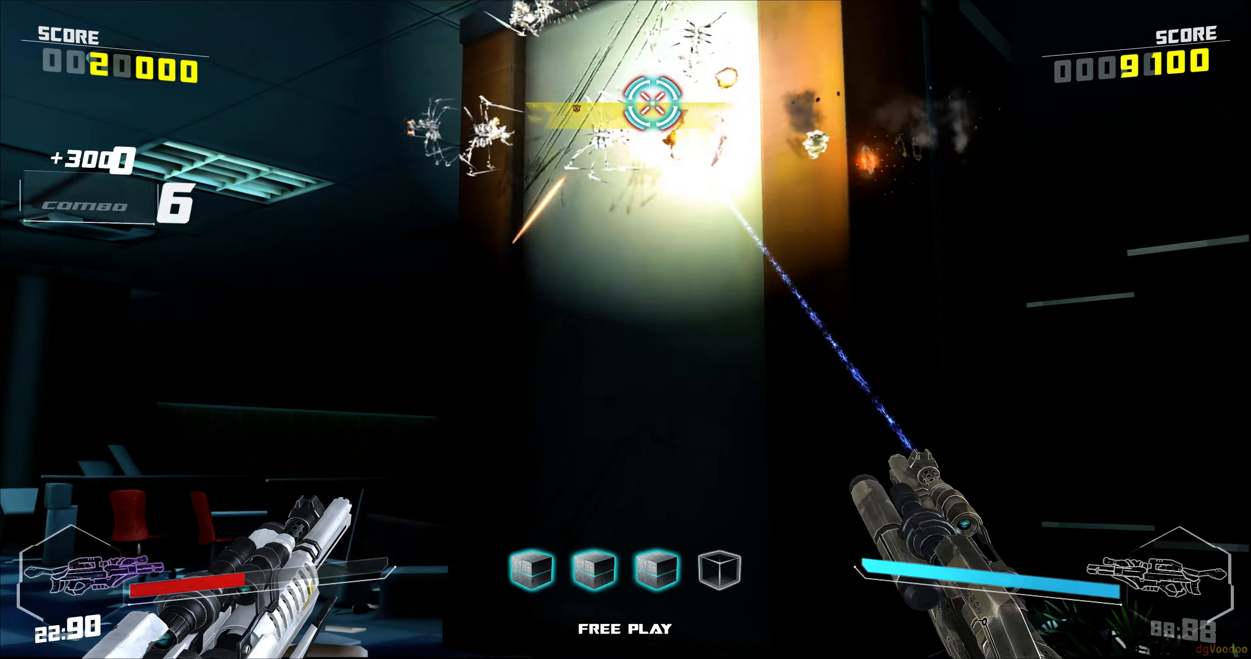
{"action": "left_click", "coordinate": [654, 102]}
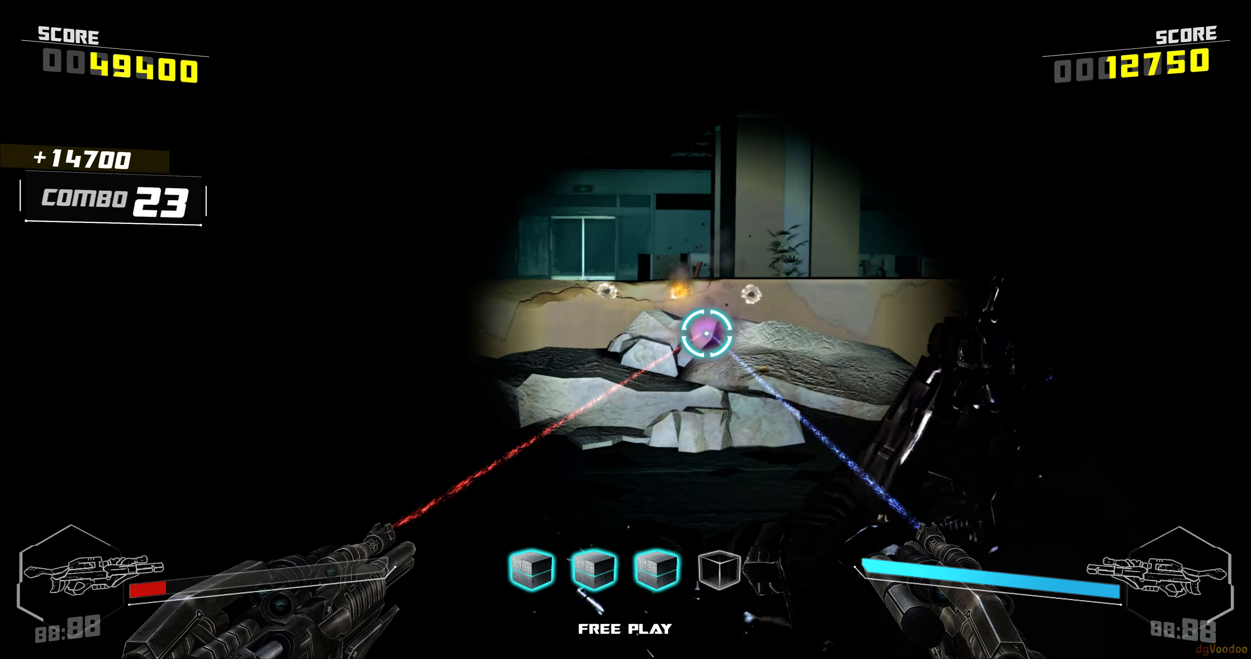
{"action": "left_click", "coordinate": [598, 351]}
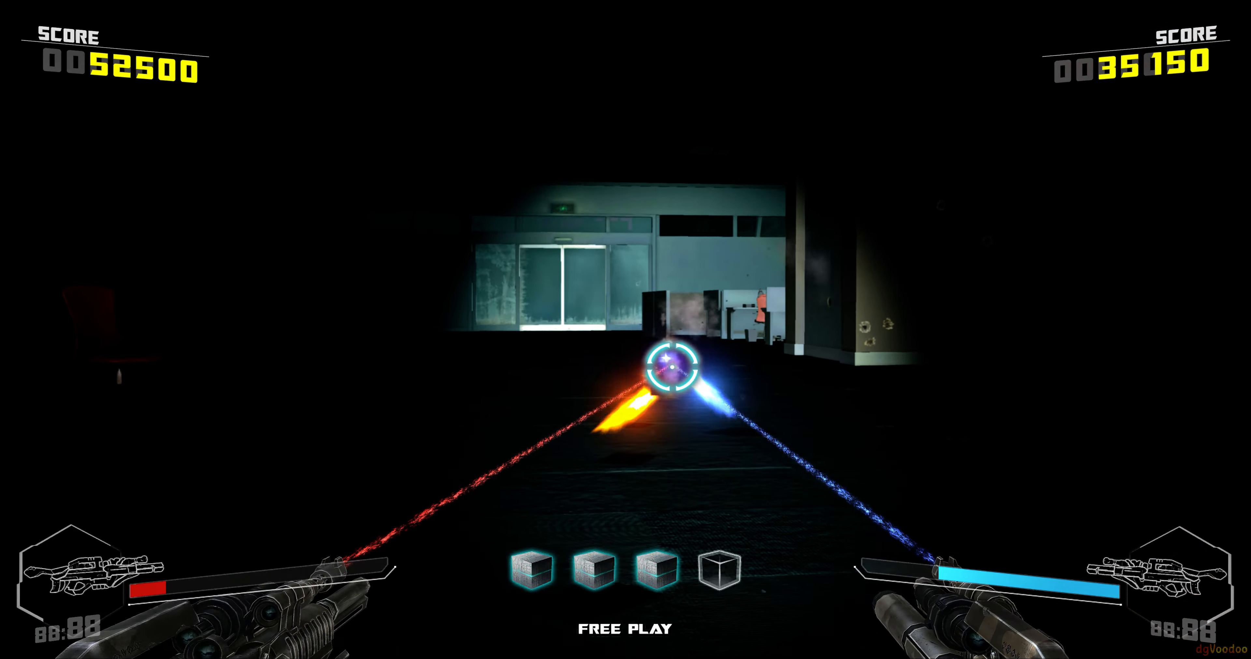
{"action": "left_click", "coordinate": [626, 351]}
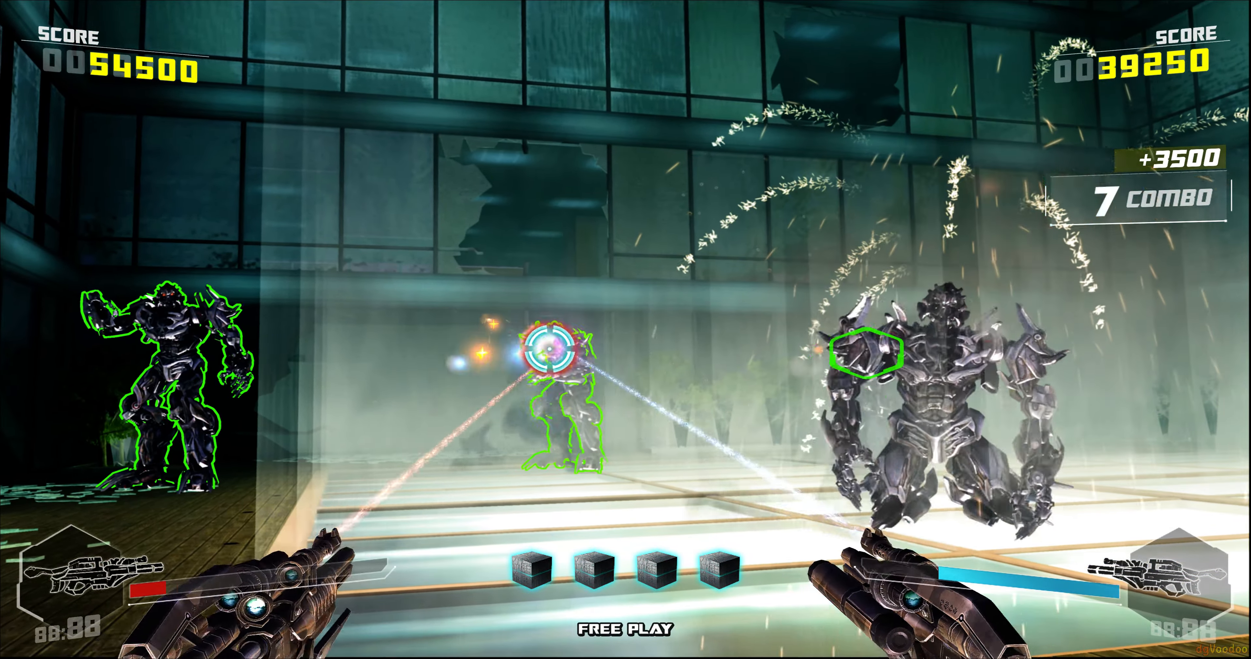
Shoot the atrium robots and tower windows as the camera climbs, passing 57,100 points
{"action": "left_click", "coordinate": [861, 344]}
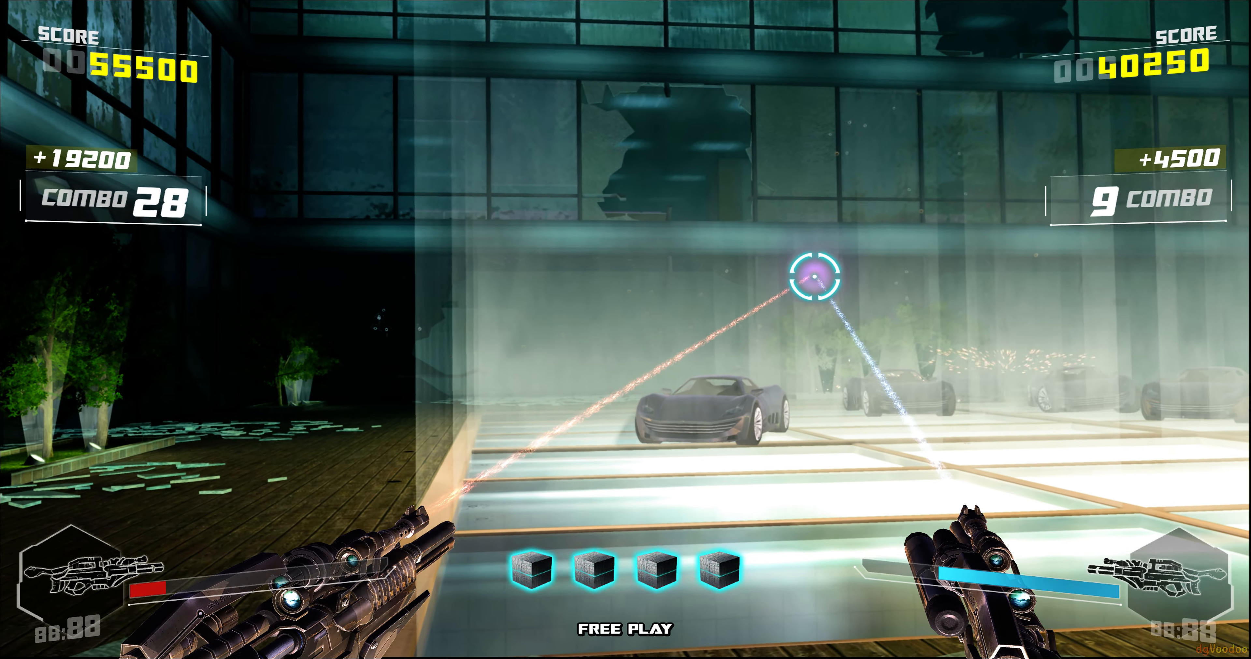
{"action": "key", "text": "Home"}
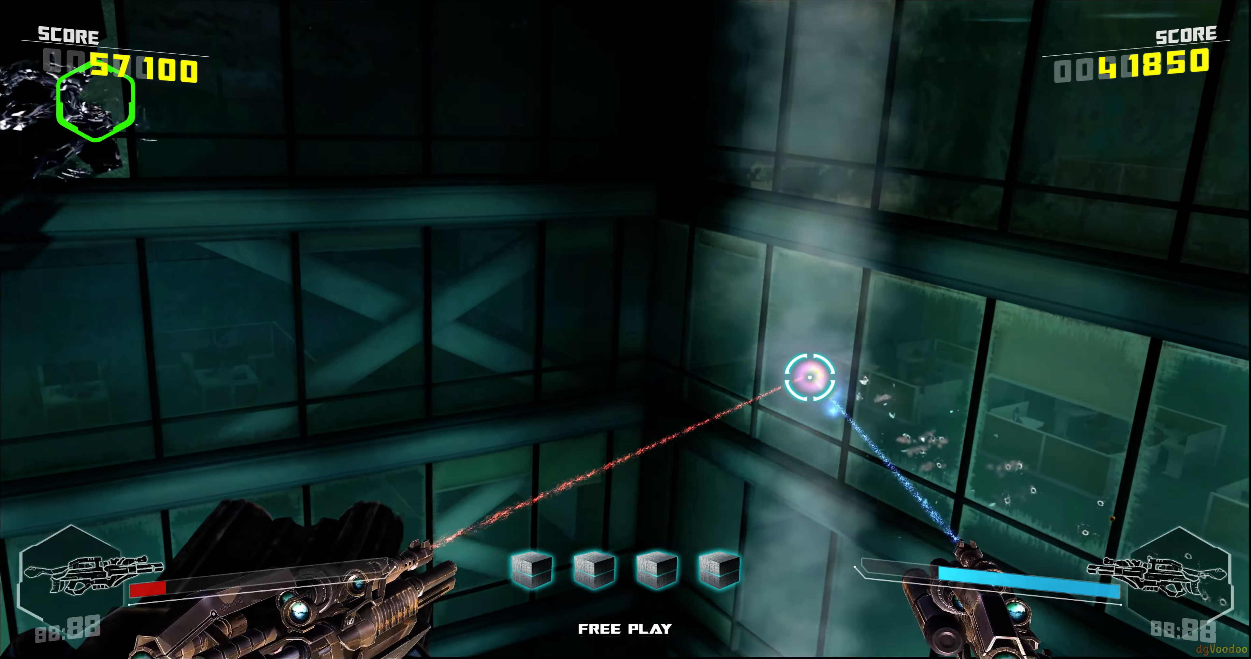
{"action": "left_click", "coordinate": [806, 378]}
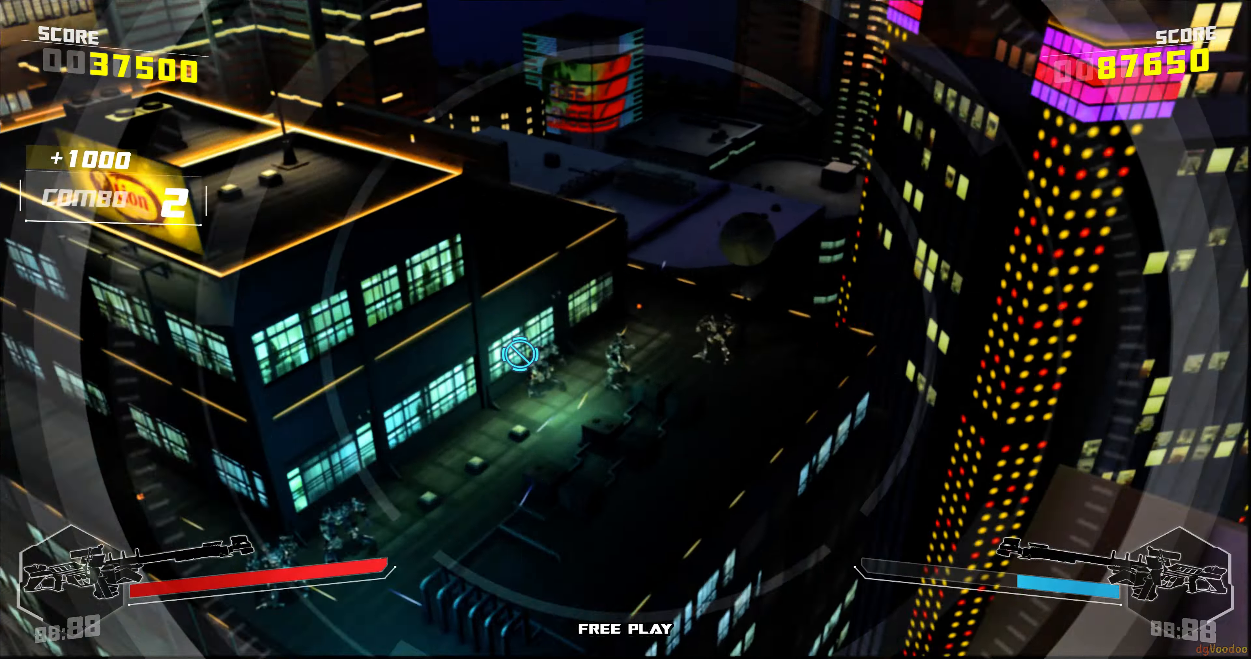
Destroy the yellow-outlined enemy robot on the rooftop, reaching 40,500 with combo 5
{"action": "left_click", "coordinate": [517, 355]}
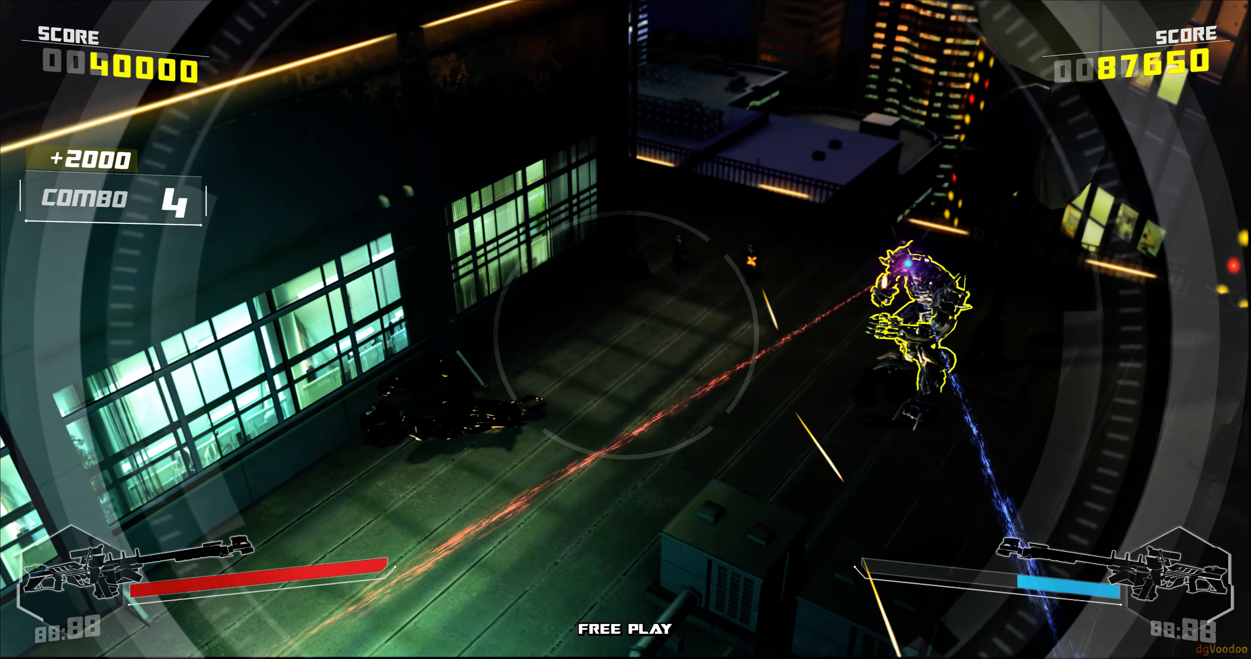
{"action": "left_click", "coordinate": [917, 319]}
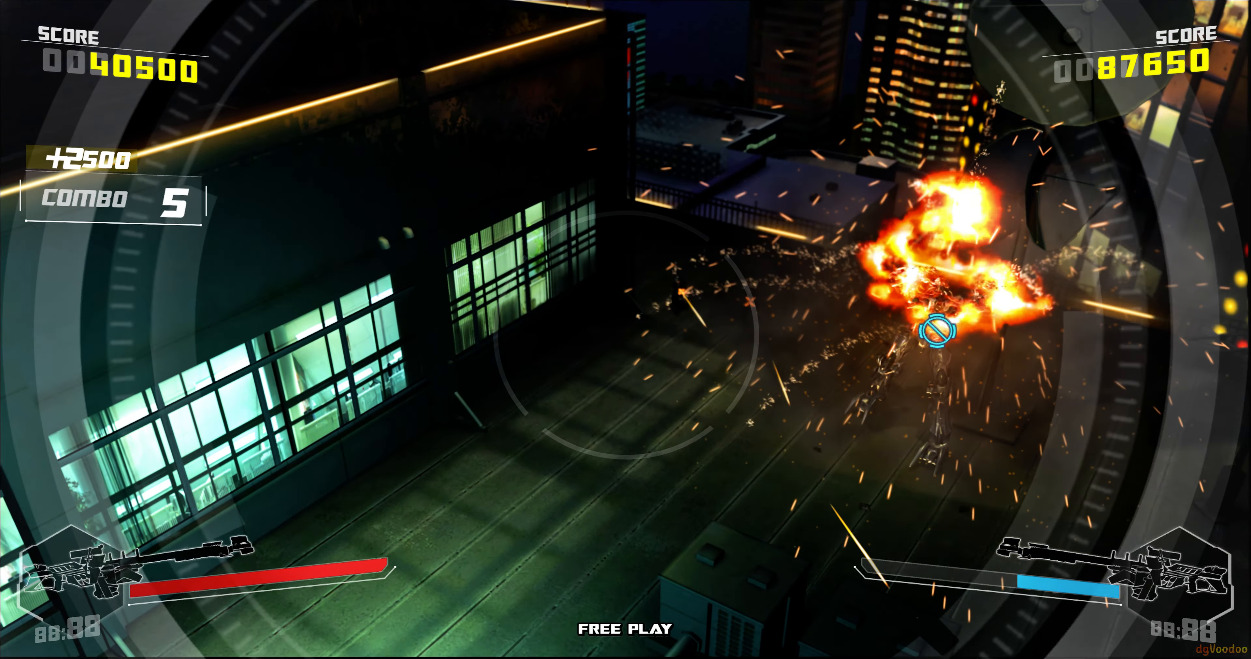